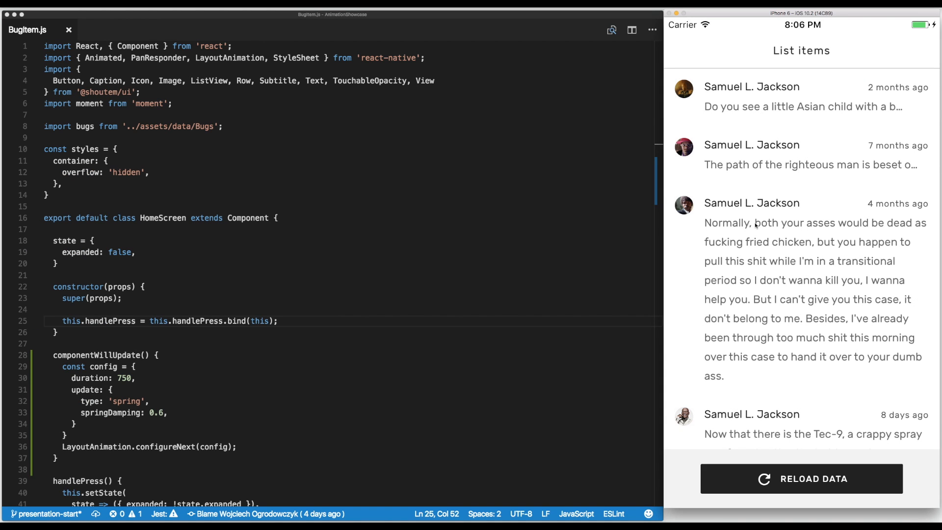
mouse_move(729, 146)
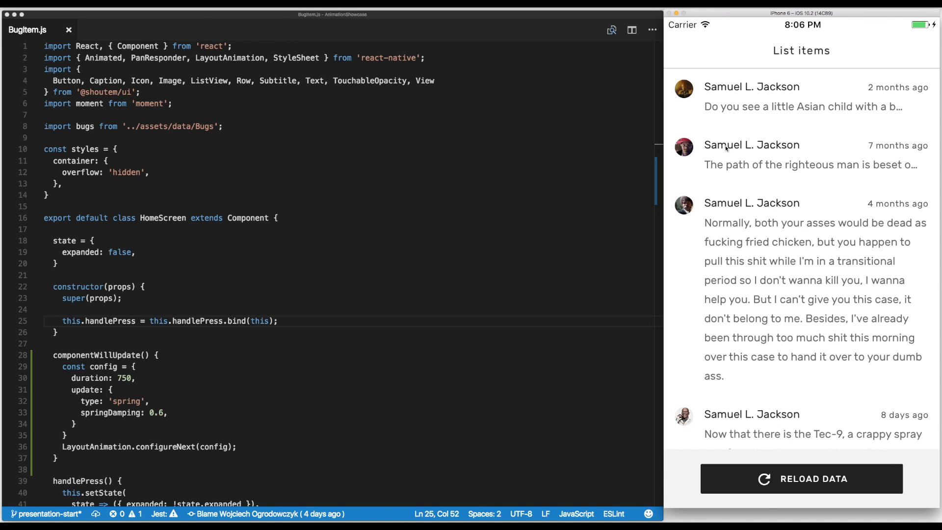
mouse_move(793, 148)
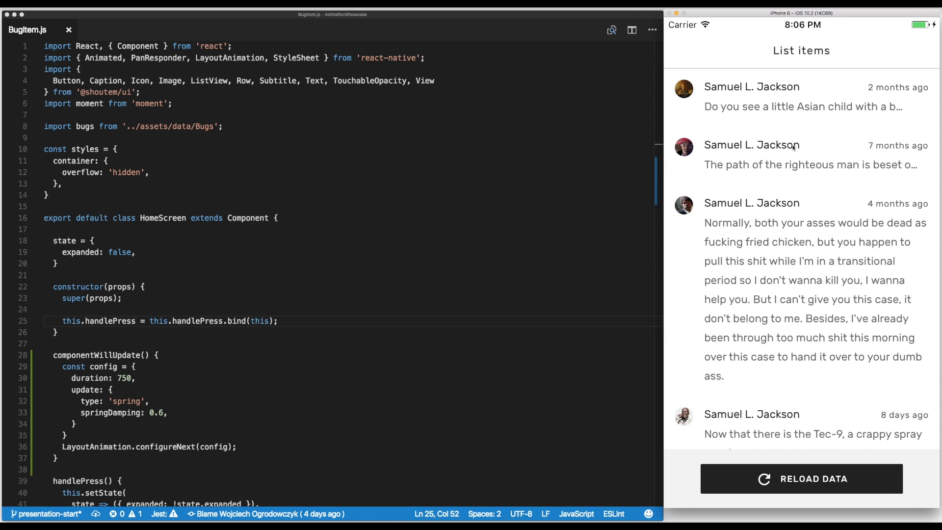
mouse_move(852, 168)
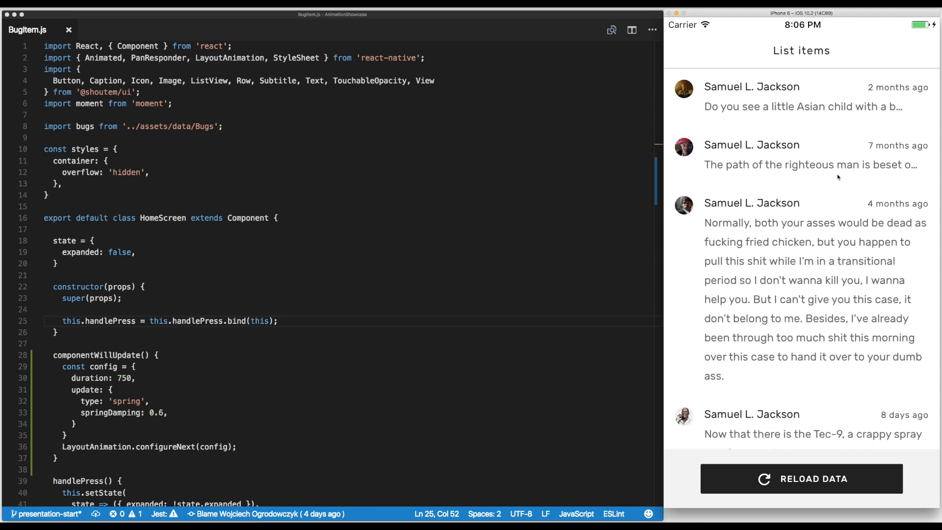
- Start componentWillMount assigning this.panResponder from PanResponder.create
scroll("down", 3)
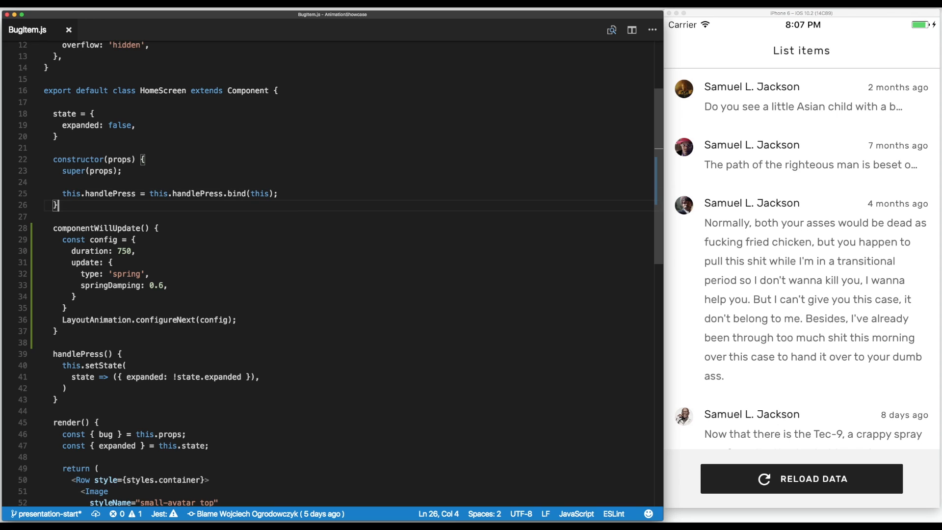
key("enter")
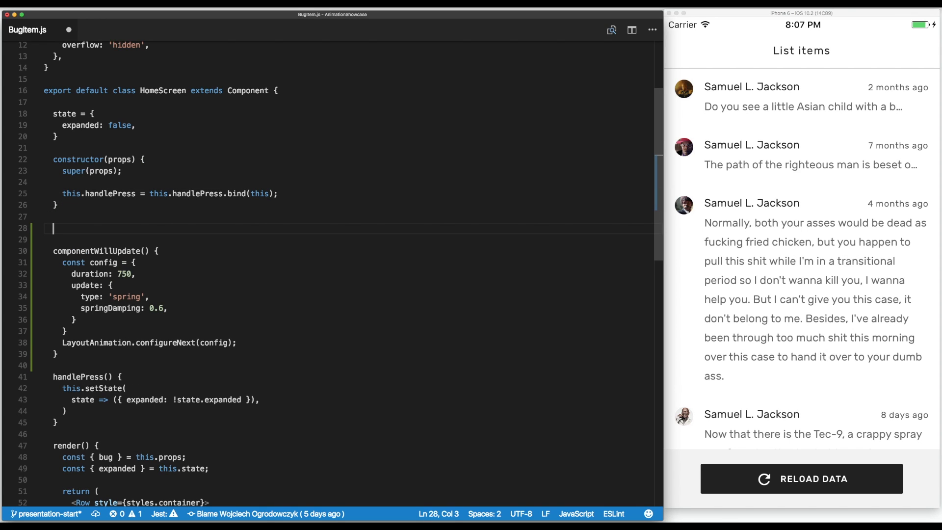
type("componentWillMo")
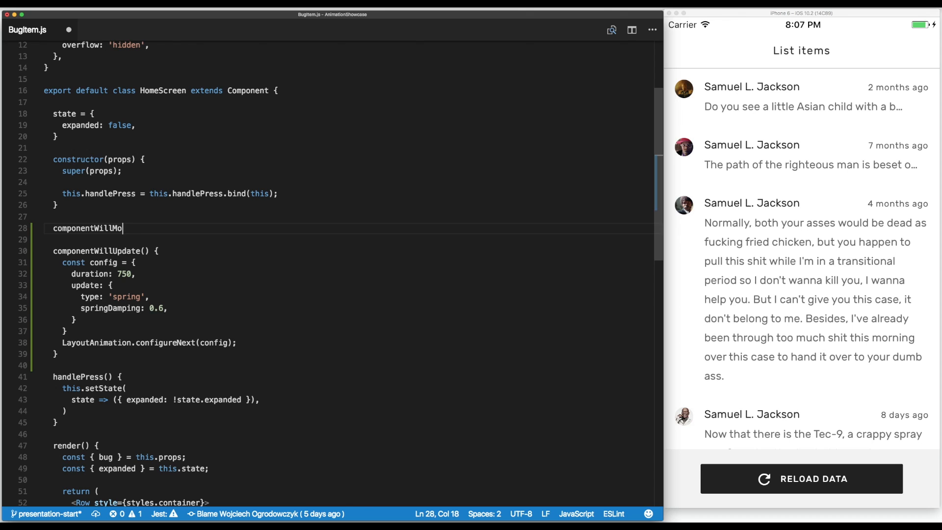
type("unt() {")
left_click(349, 240)
type("this")
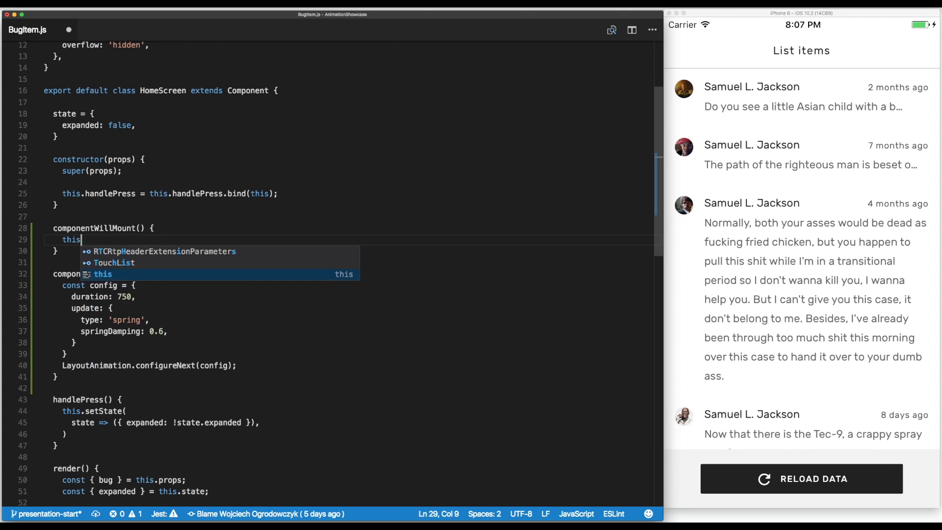
type("panRe")
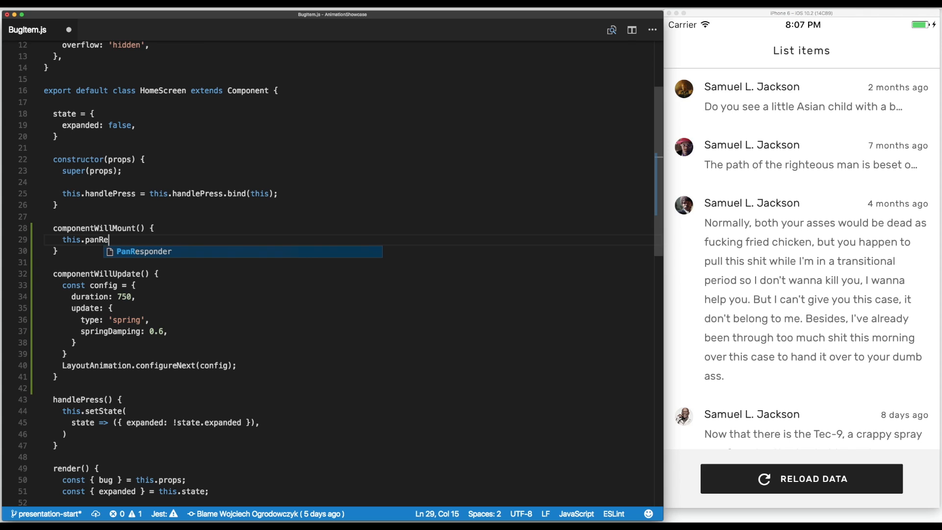
type("sponder")
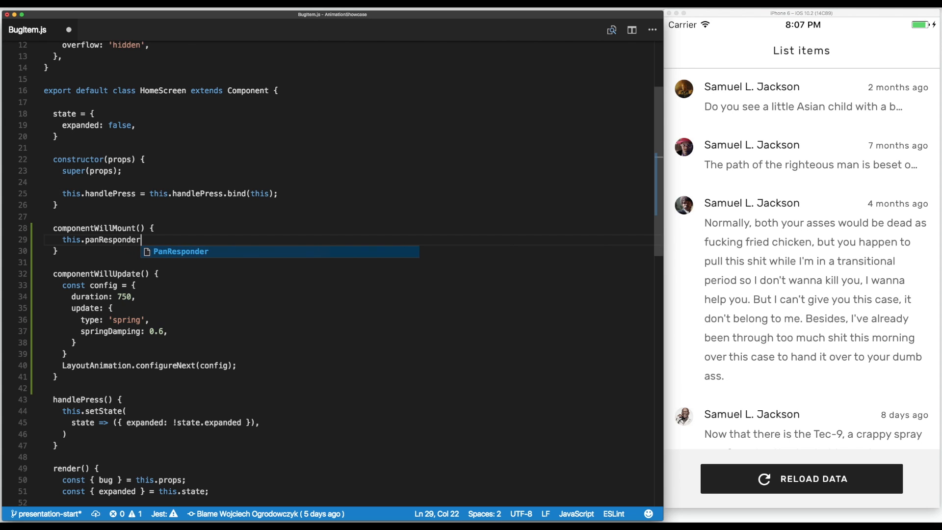
type("= PanRe")
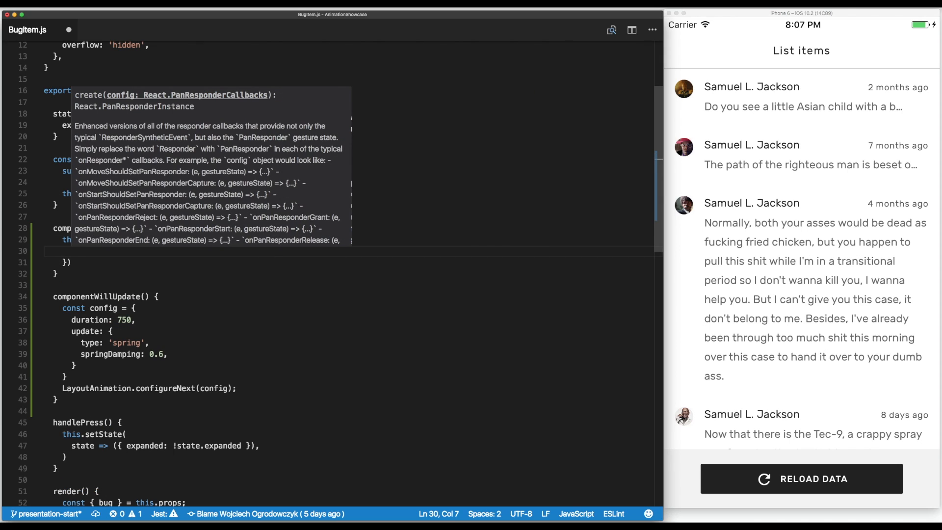
- Add onMoveShouldSetPanResponder returning true to the responder config
type("on")
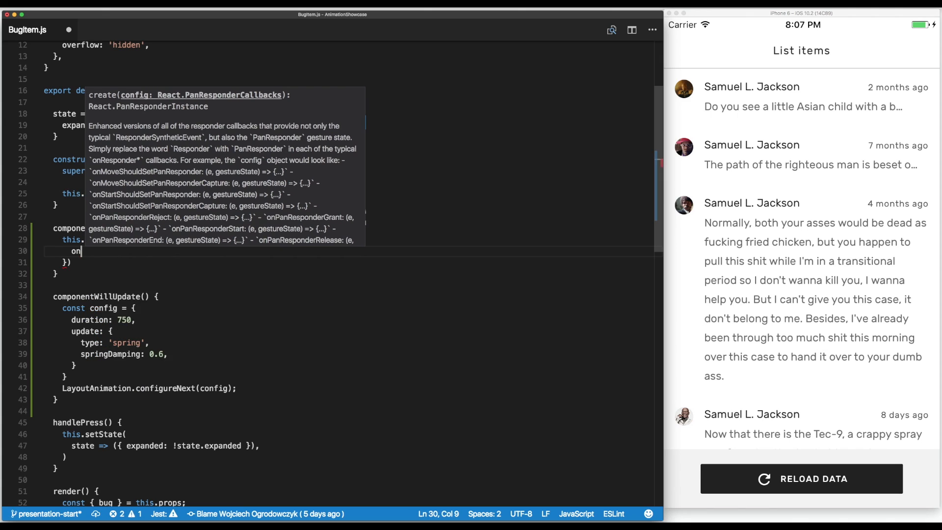
type("MoveShouldSetPanResponder:")
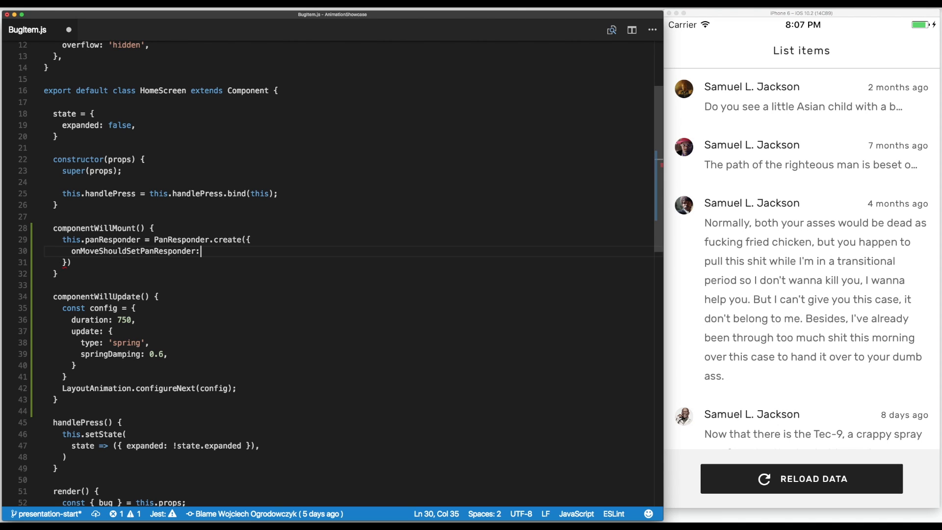
type("() =>")
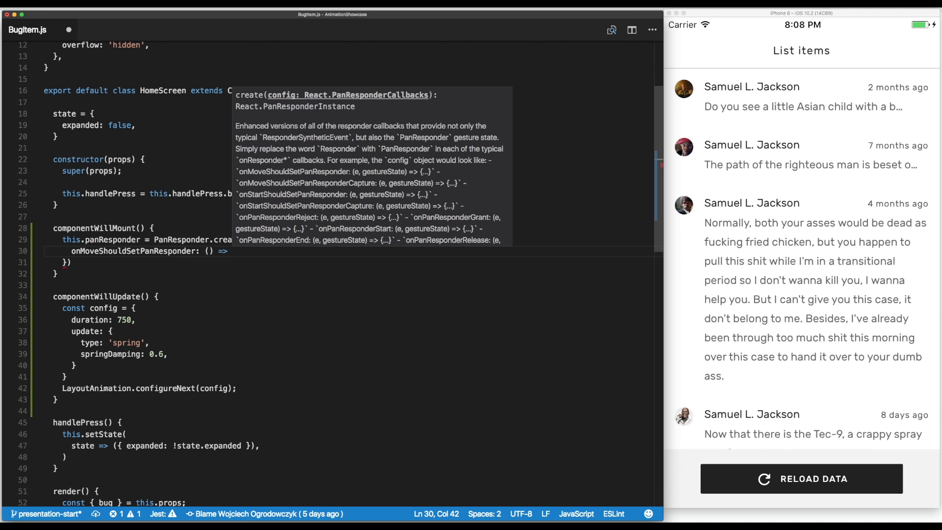
type("true,")
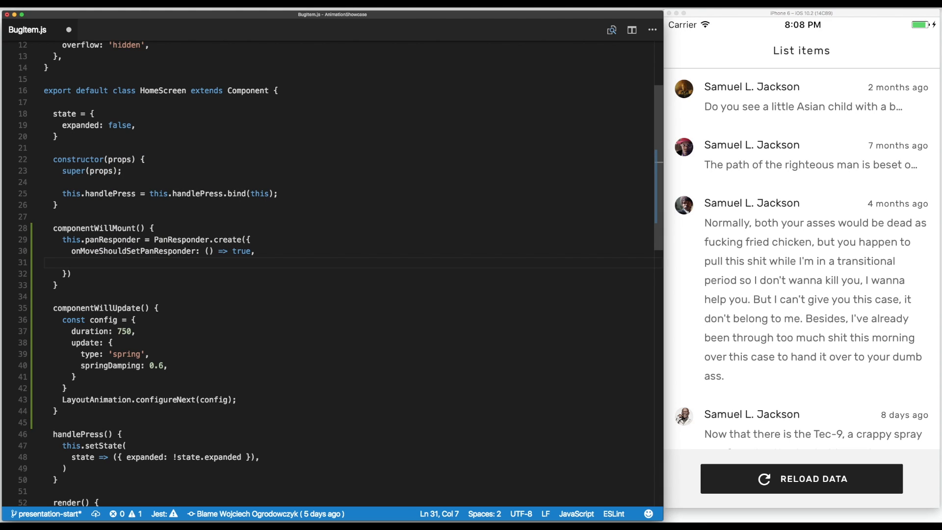
- Add an empty onPanResponderMove handler taking event and gestureState
type("o")
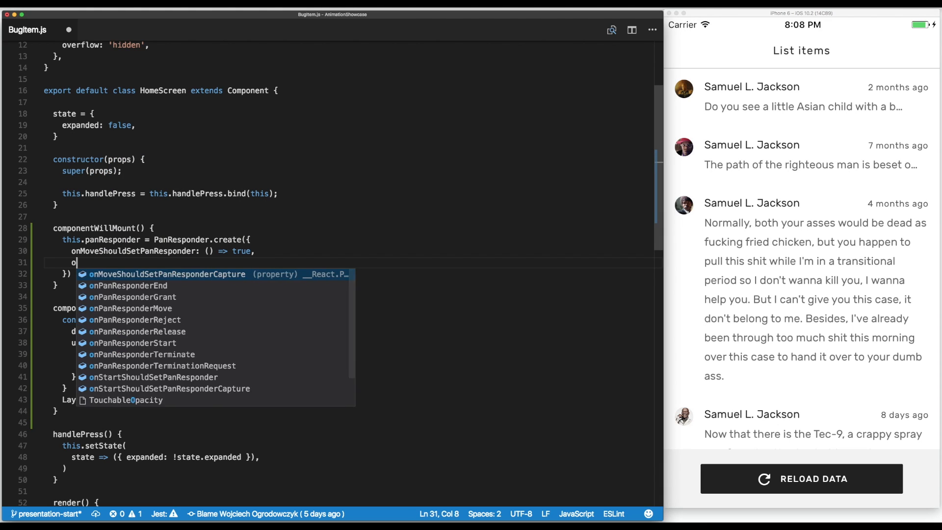
type("nPanResponderMove:")
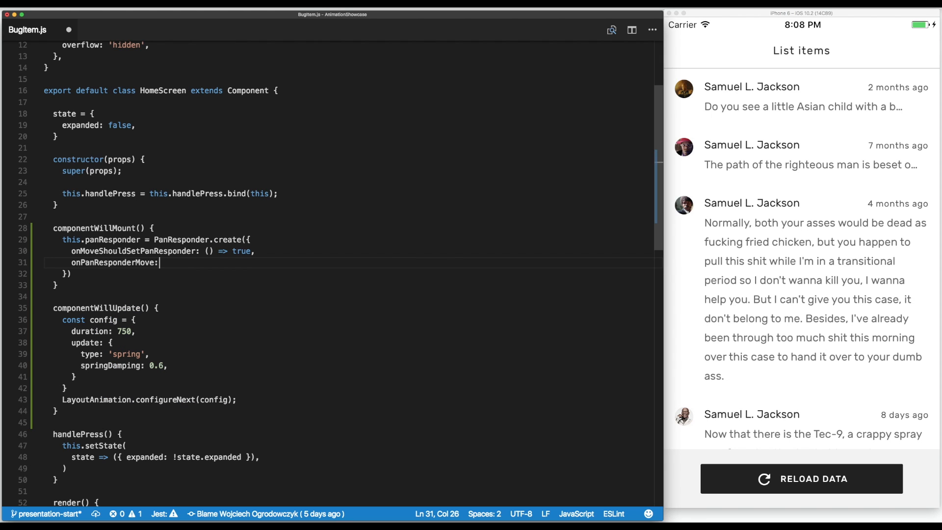
type("(")
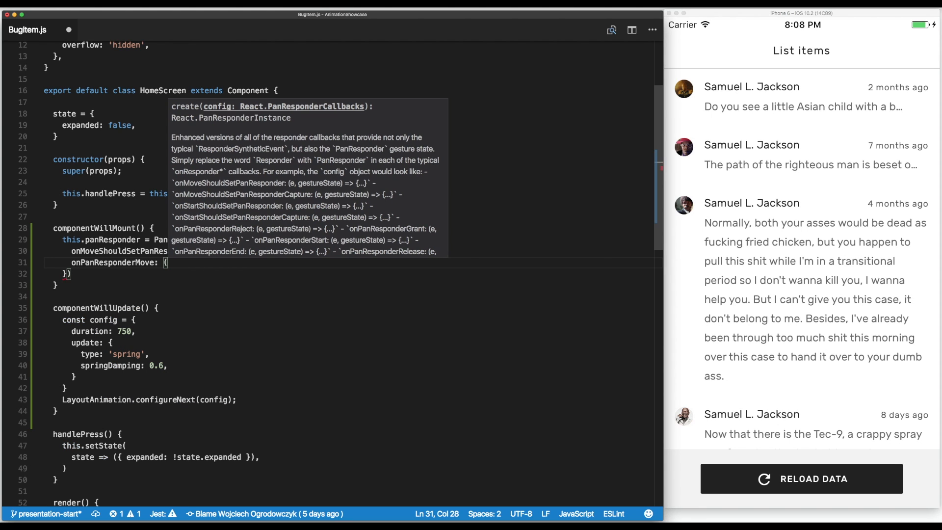
type("event,")
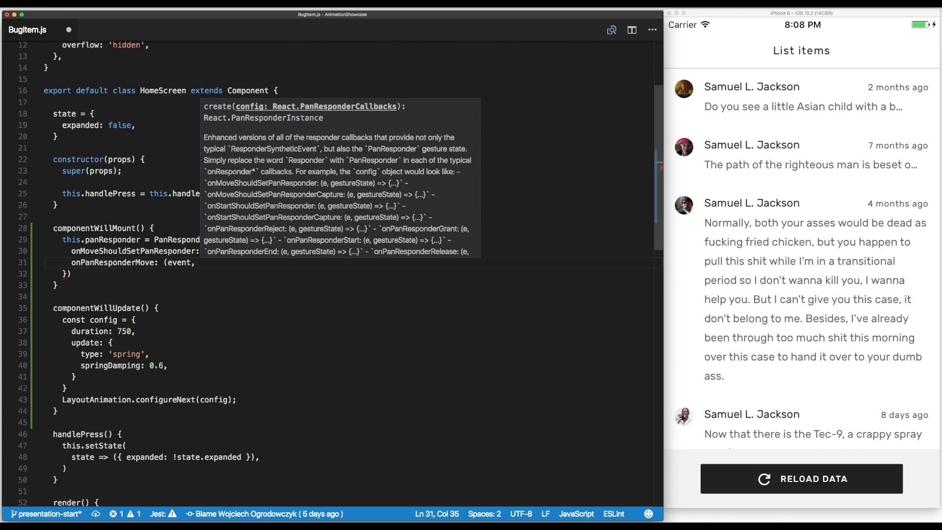
type("gestureState) =")
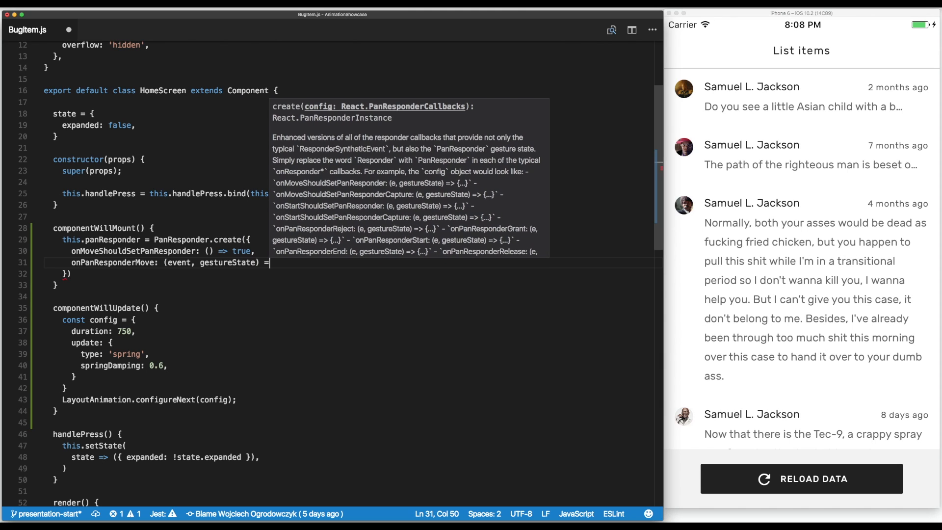
key("enter")
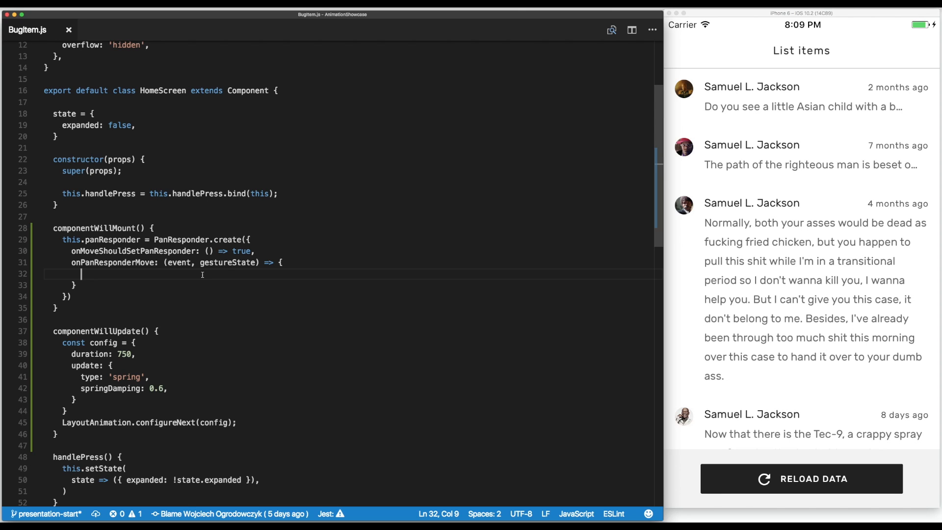
mouse_move(568, 167)
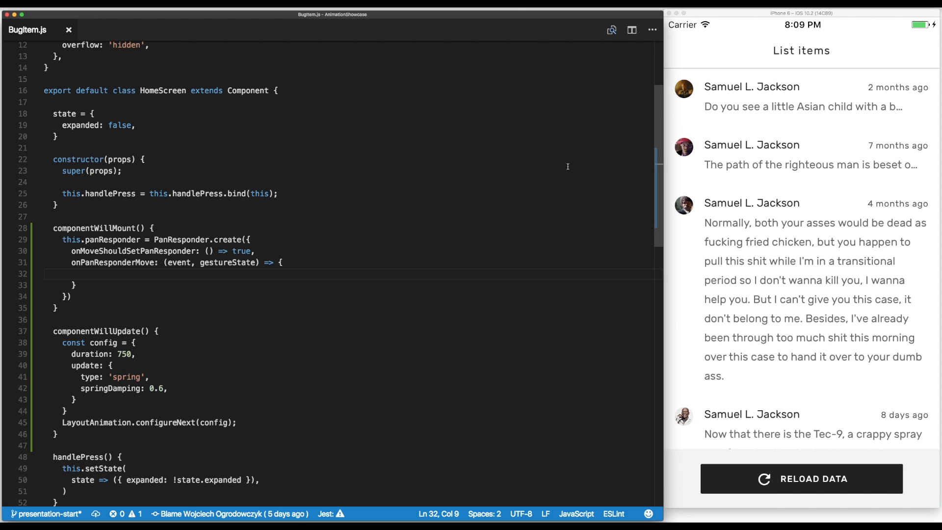
mouse_move(283, 226)
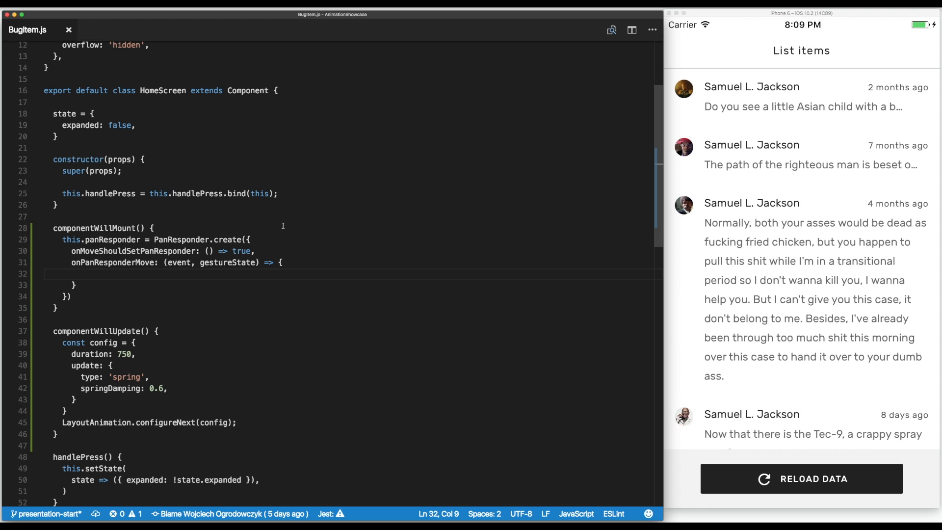
- Add slideOffset: 0 to the component state alongside expanded
scroll("up", 3)
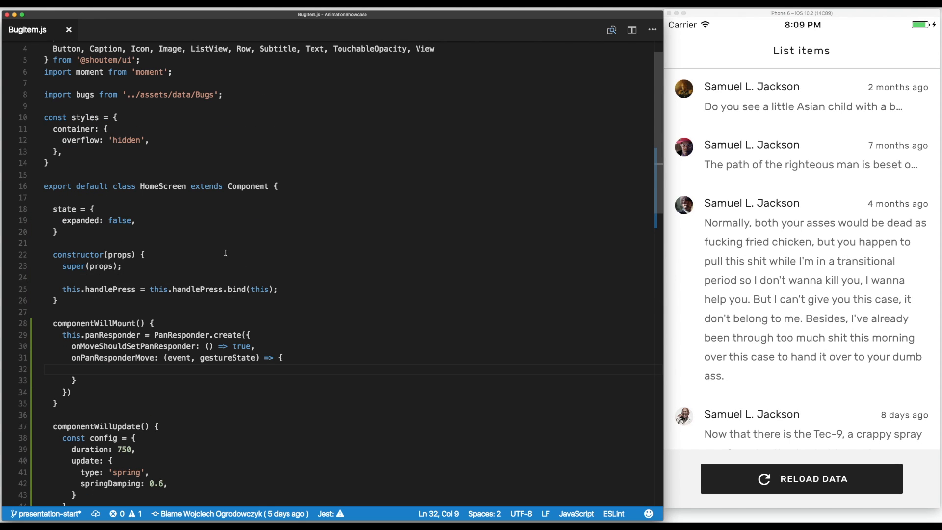
left_click(93, 221)
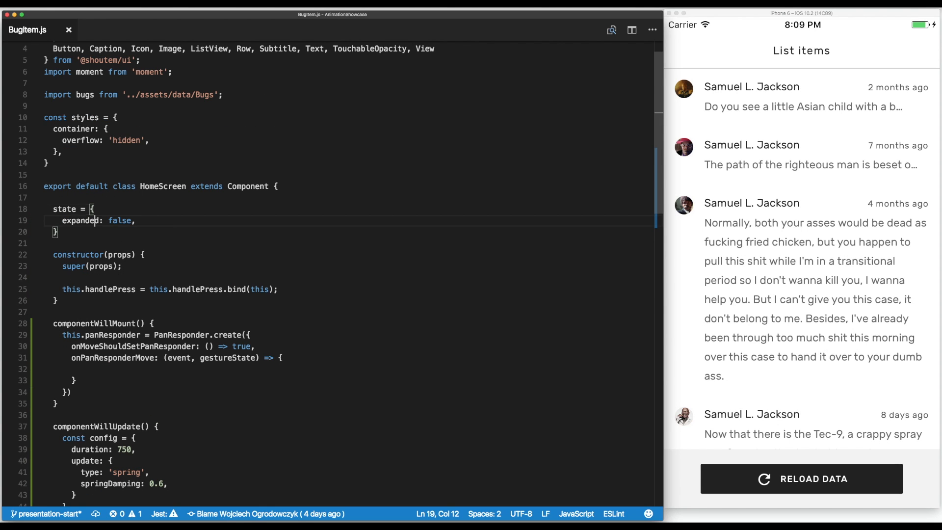
type("slide")
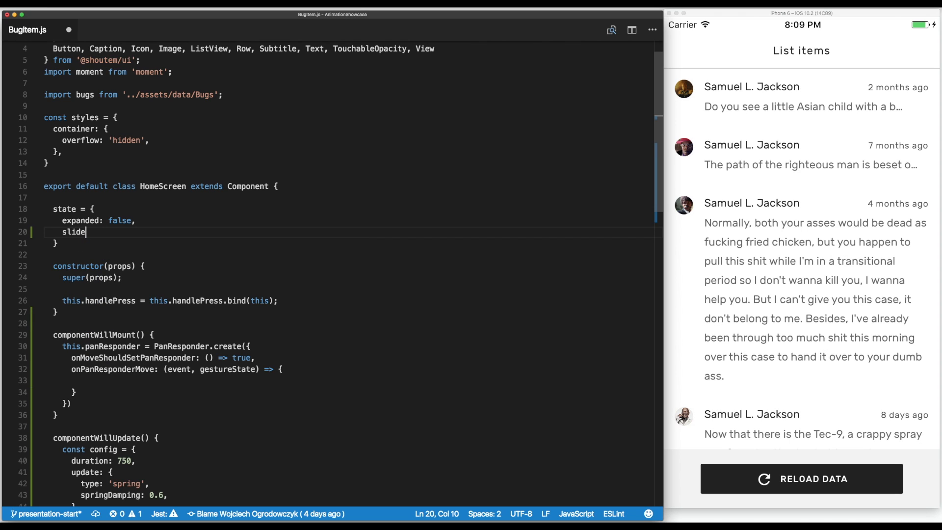
type("Offset")
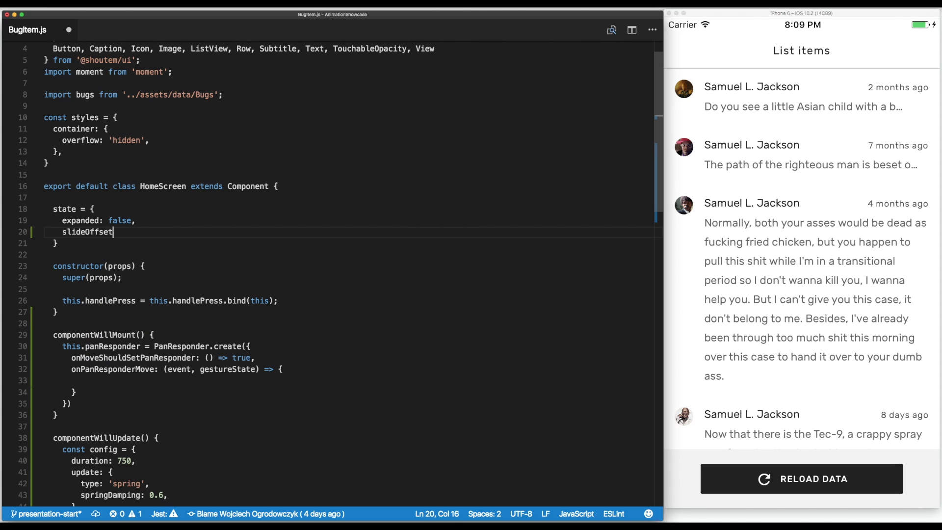
type(": 0,")
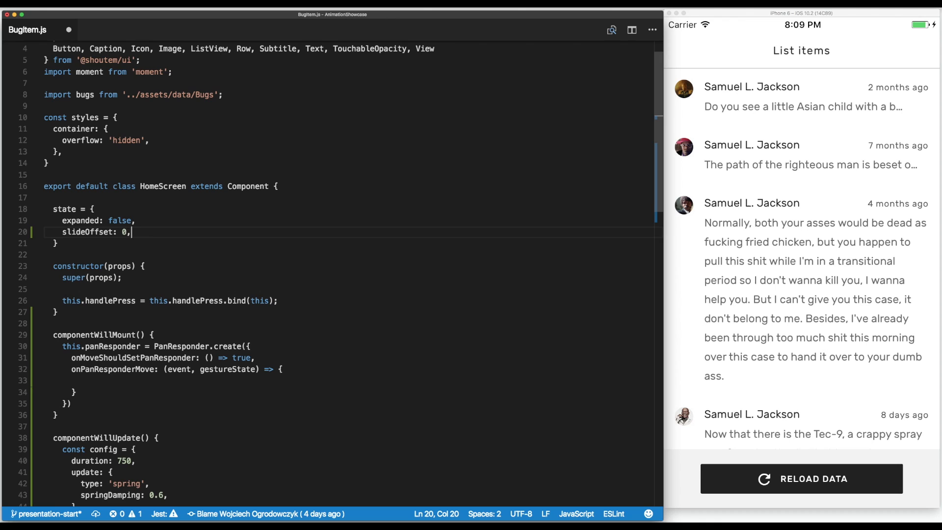
scroll("down", 3)
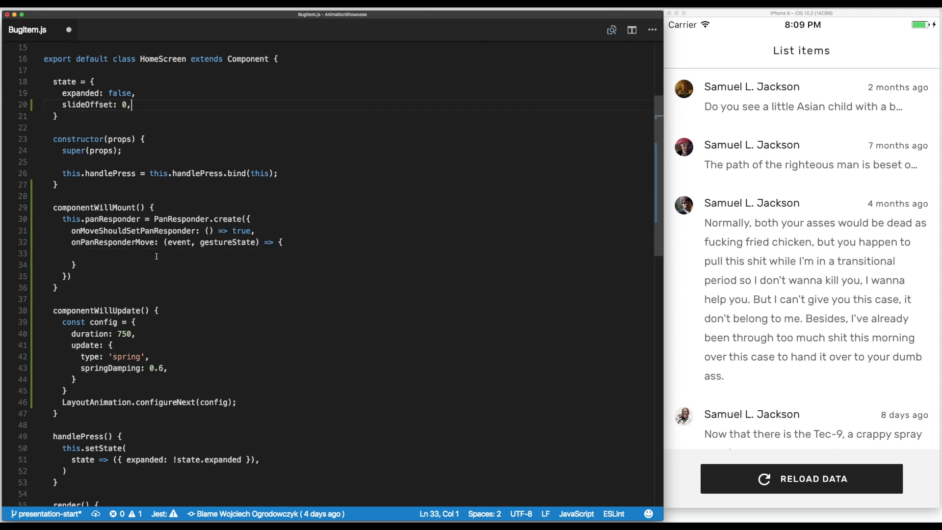
- Destructure dx from gestureState inside the move handler
left_click(82, 253)
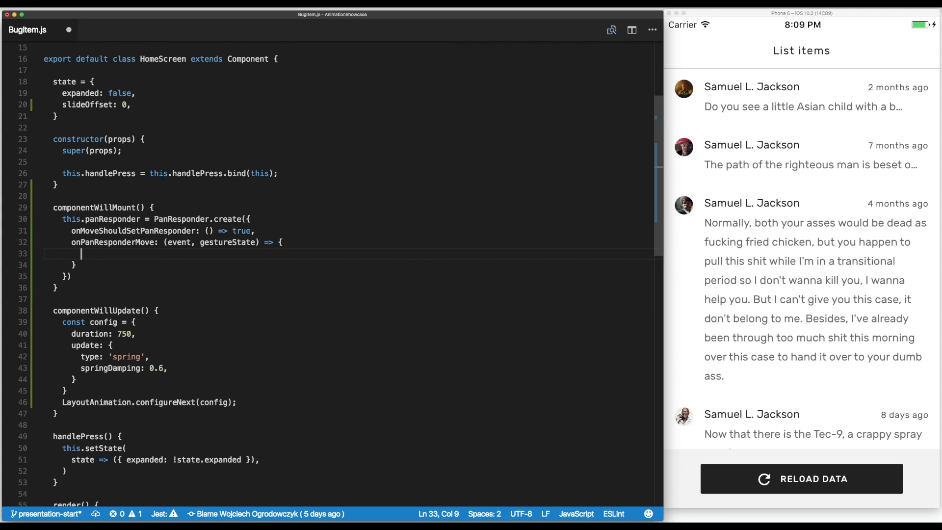
type("const { dx")
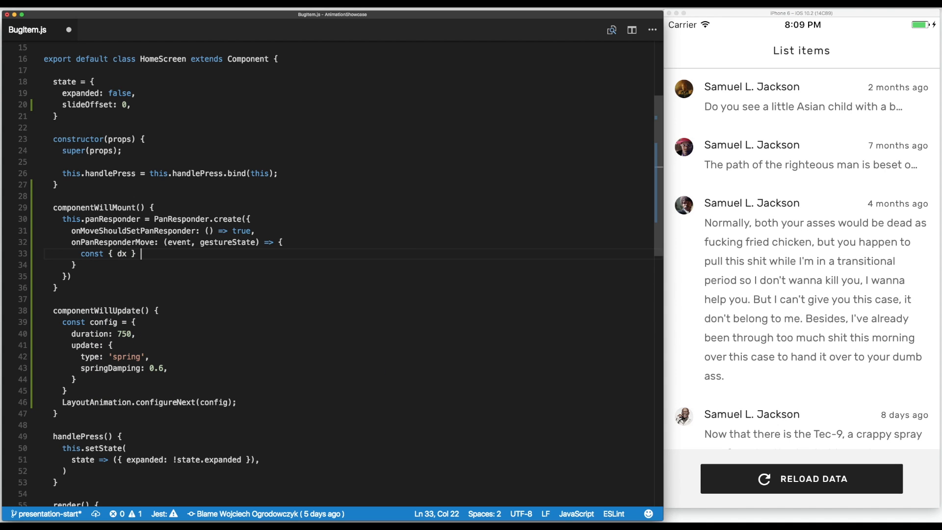
type("gestureState;")
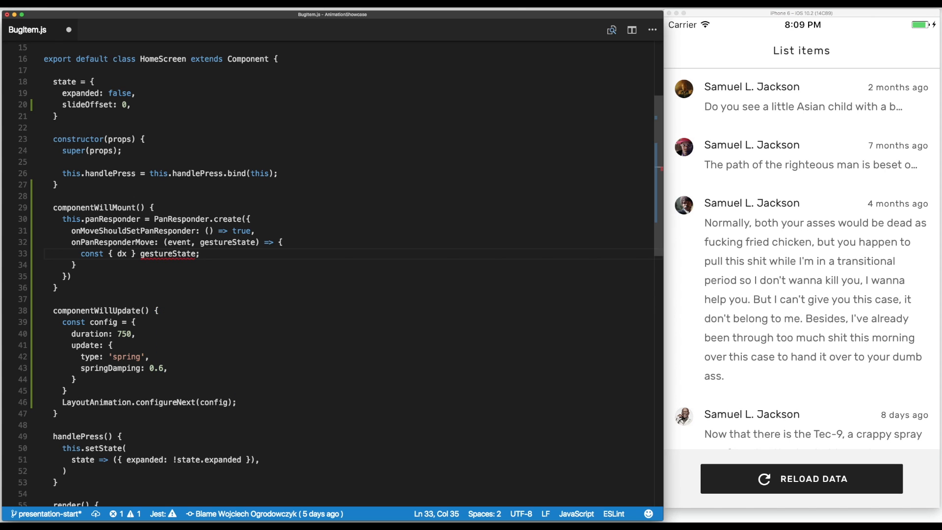
left_click(120, 253)
type(" =")
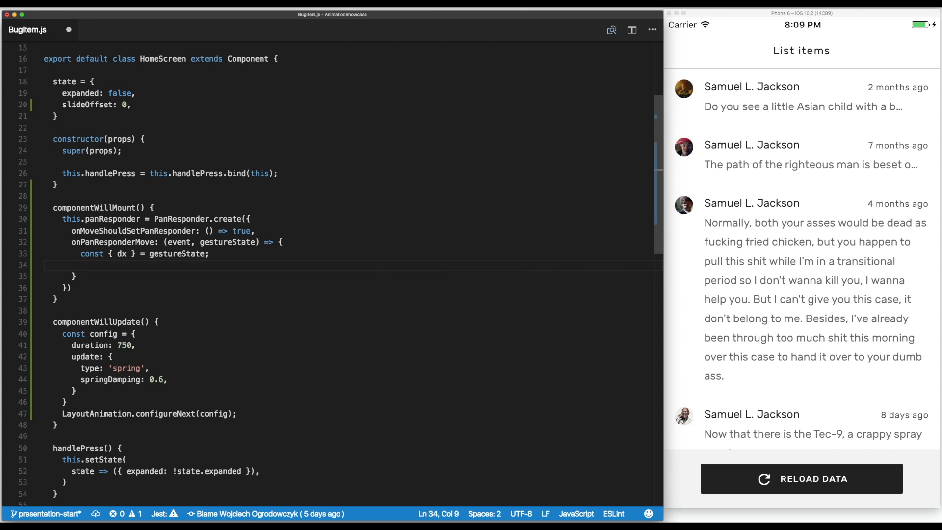
- Call this.setState to store dx as slideOffset
type("this.setState({")
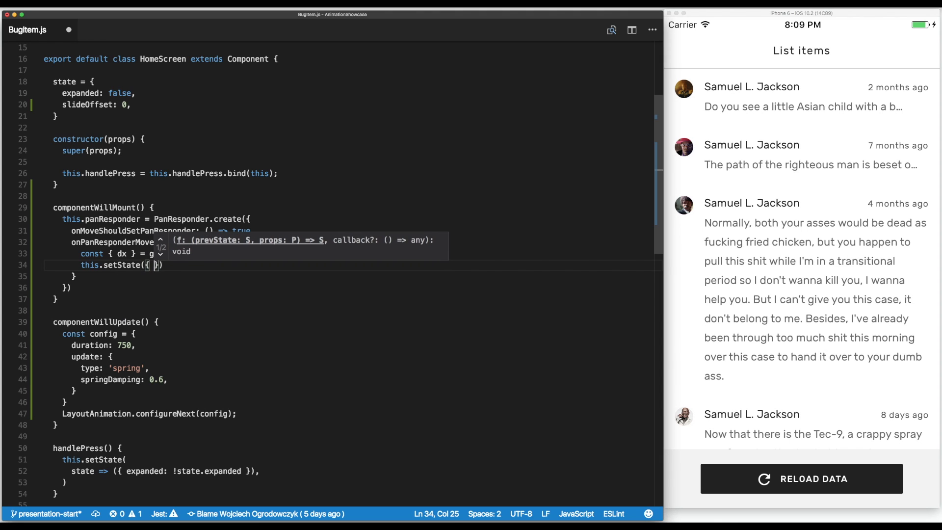
type("slideOffset")
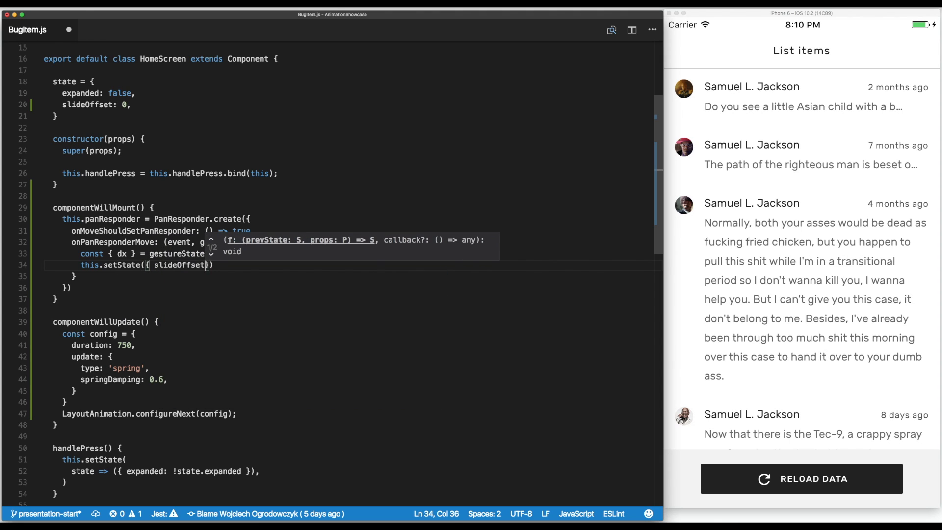
type("dx")
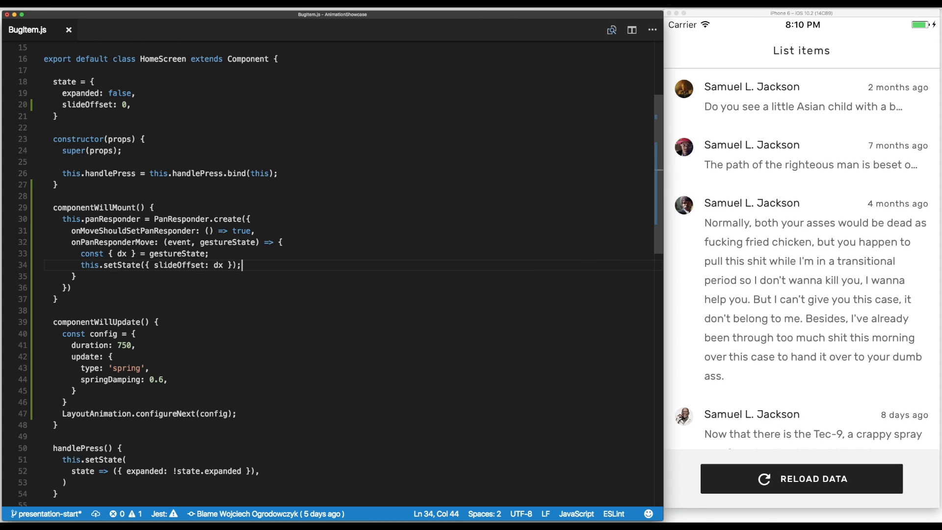
mouse_move(178, 243)
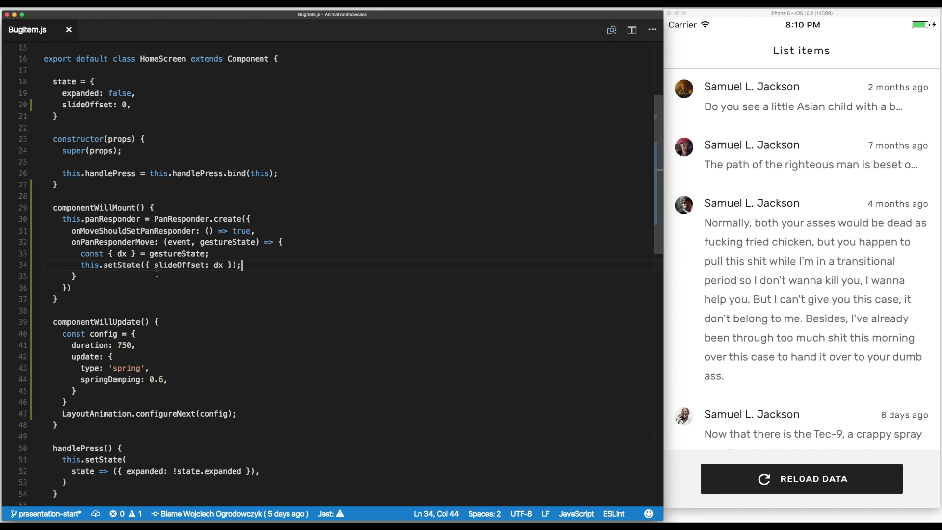
scroll("down", 3)
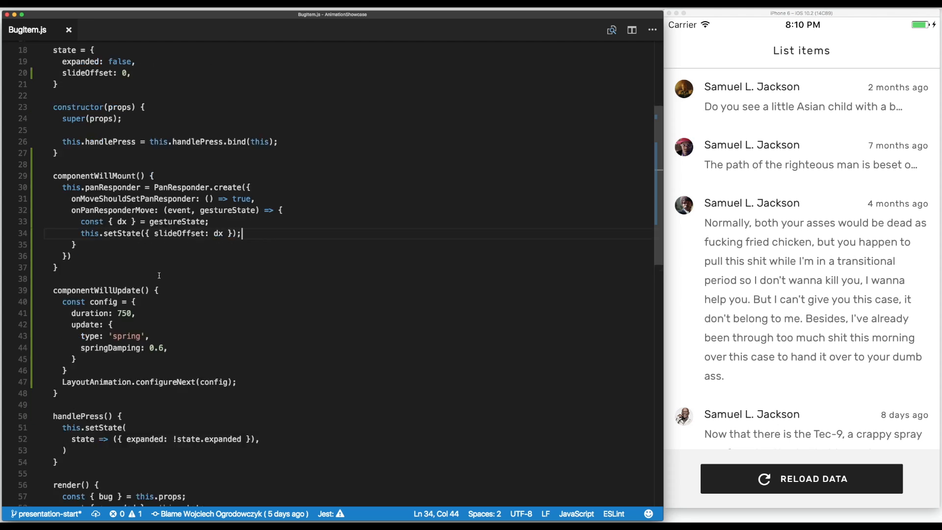
- Wrap the Row in an Animated.View spreading this.panResponder.panHandlers and dismiss the simulator error
scroll("down", 3)
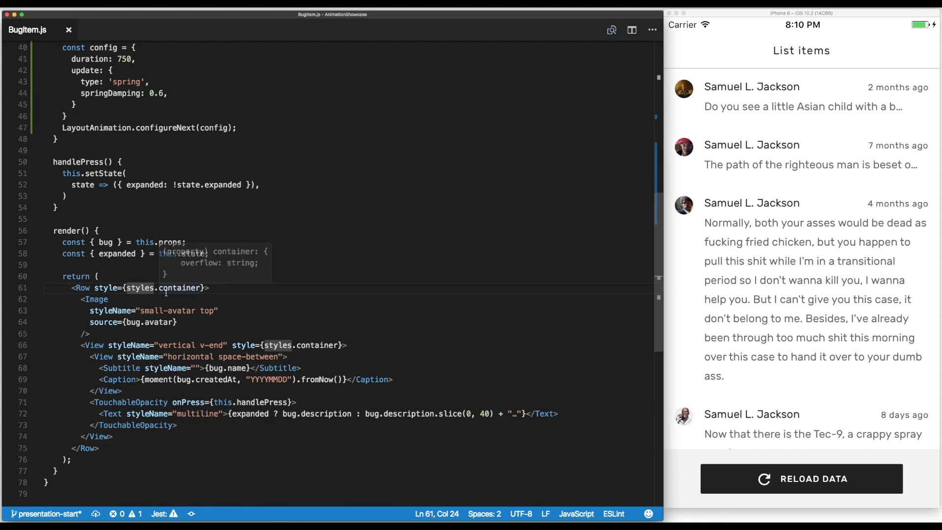
type("A")
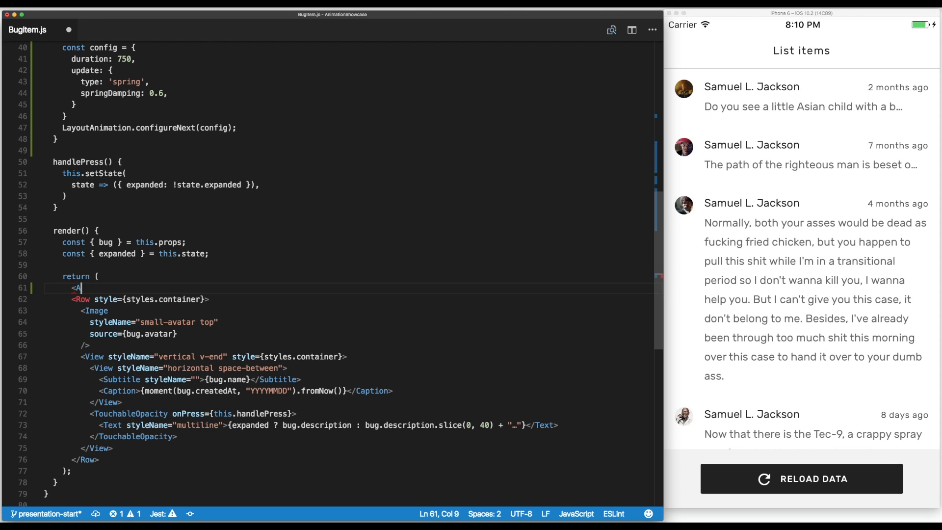
type("nimated.View")
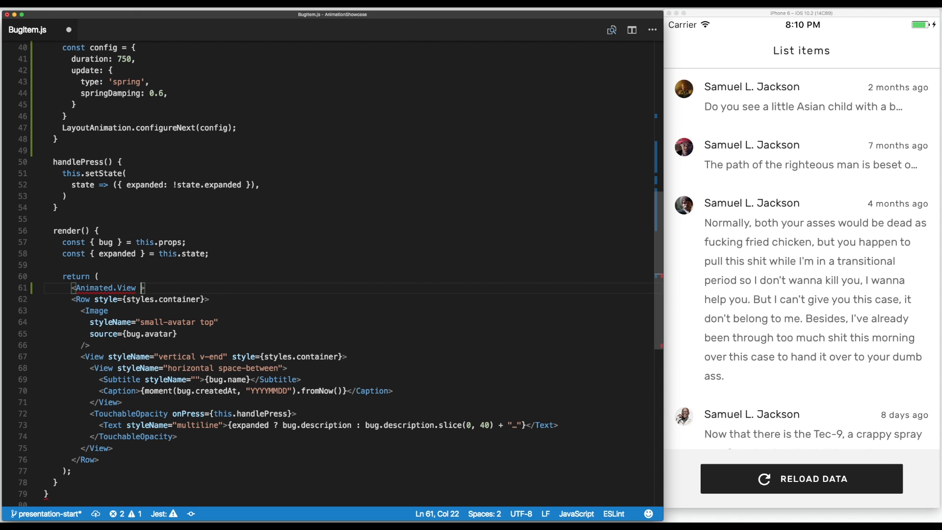
type("{..")
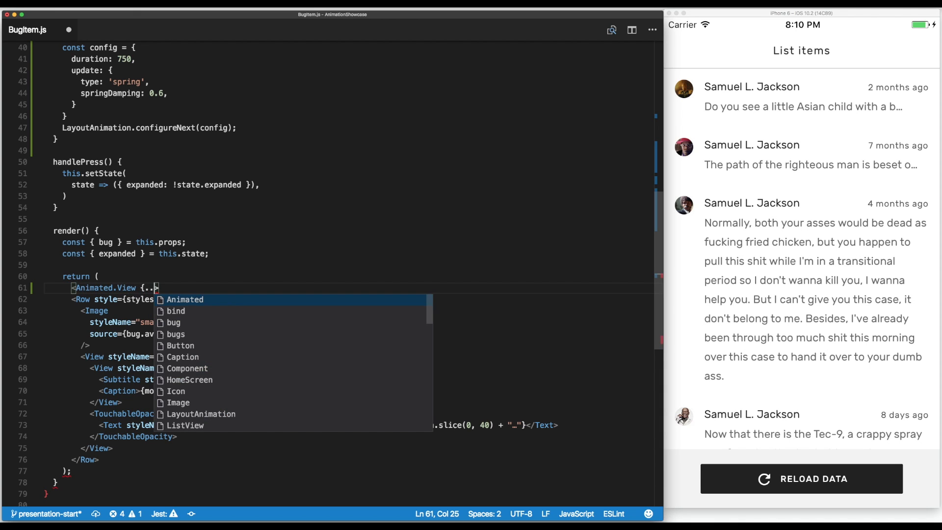
type("..this.panResponder.panHandlers")
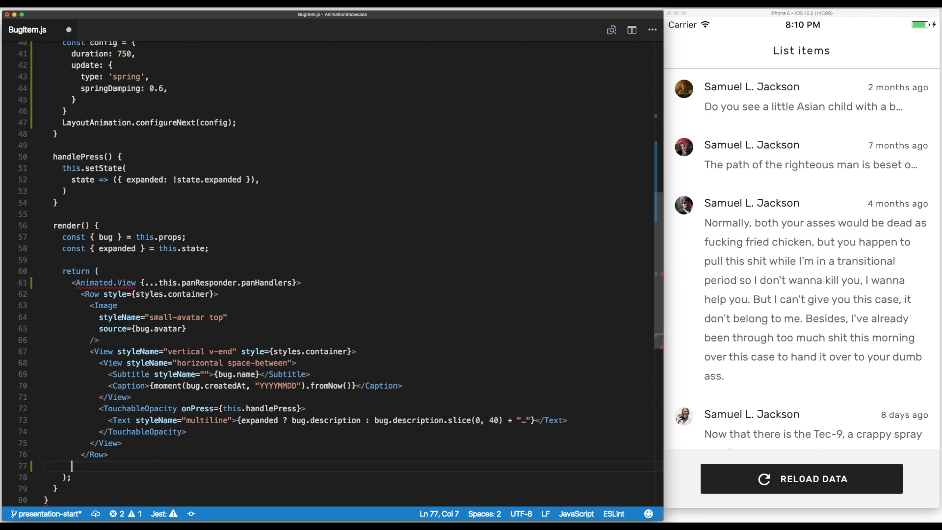
type("</Animated.View>")
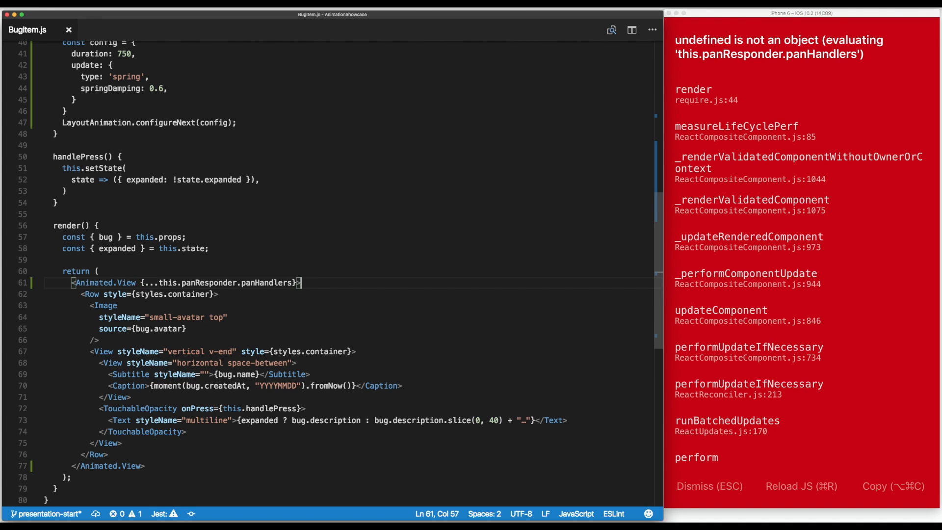
left_click(801, 486)
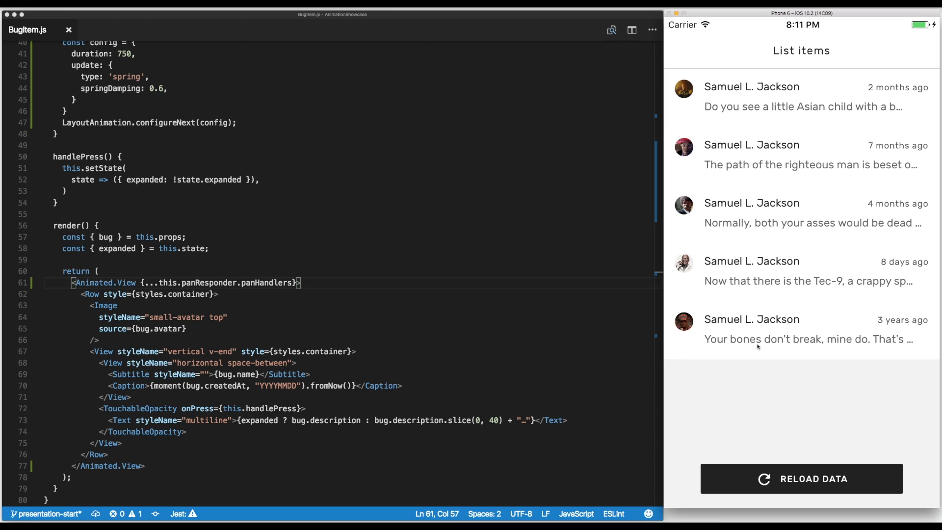
mouse_move(212, 300)
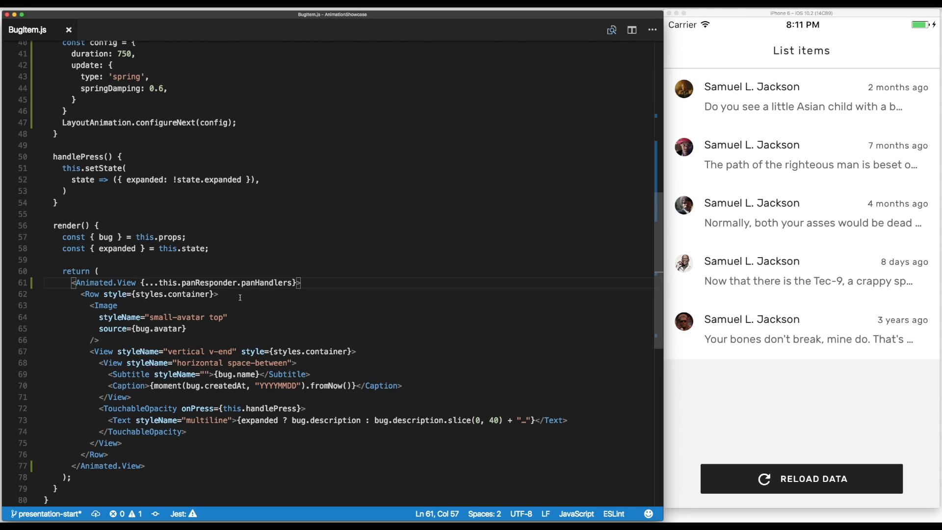
mouse_move(225, 258)
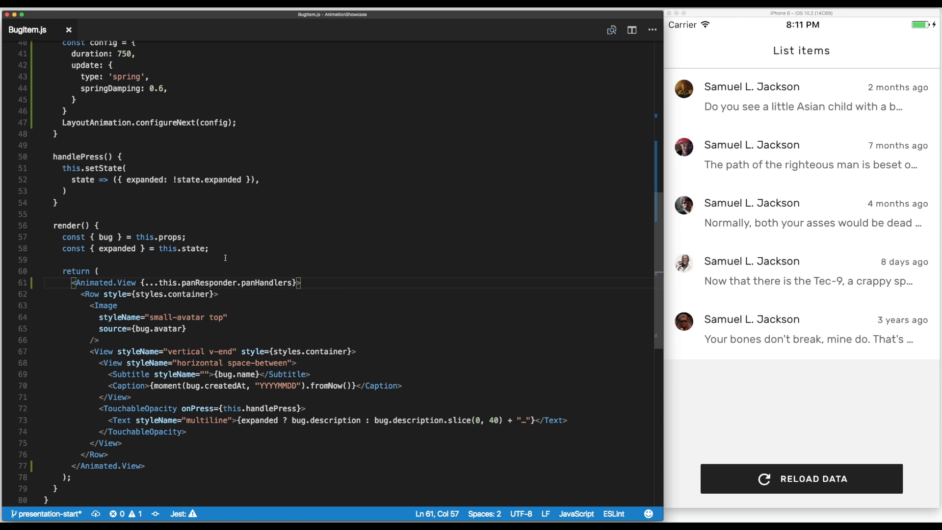
- Build a transformStyle translating X by slideOffset and pass it as the Animated.View style
type("const transformStyle = {};")
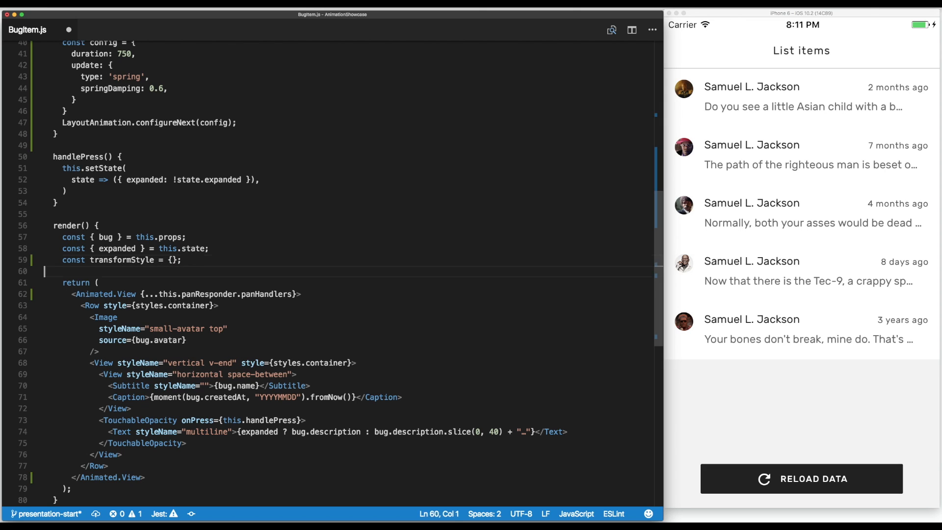
left_click(302, 293)
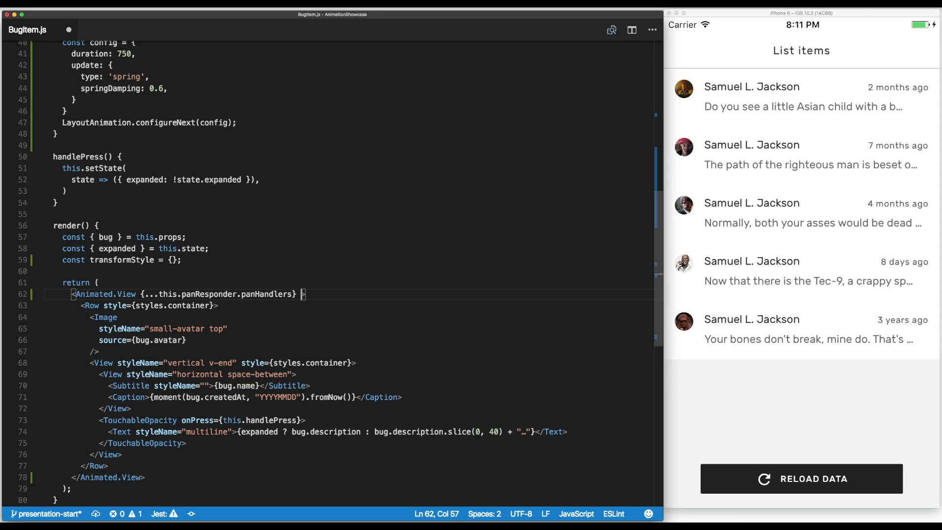
type("style={")
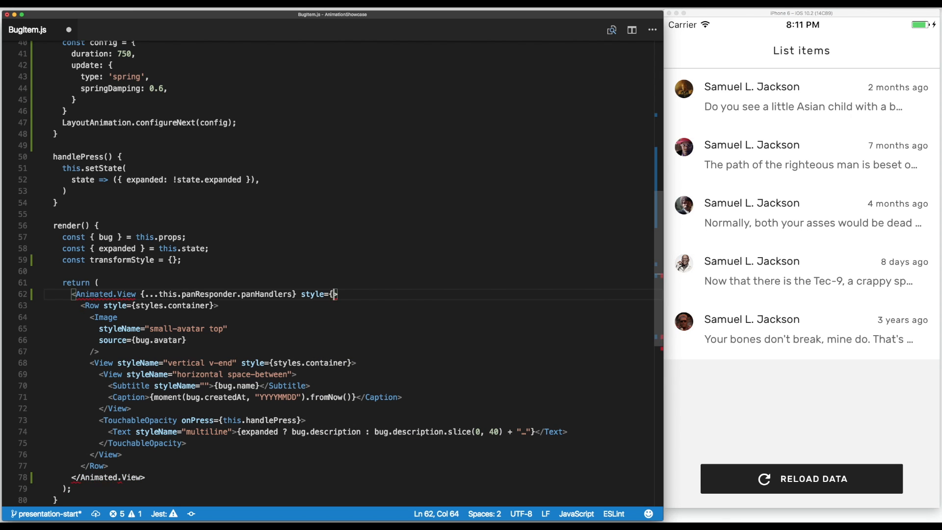
double_click(347, 294)
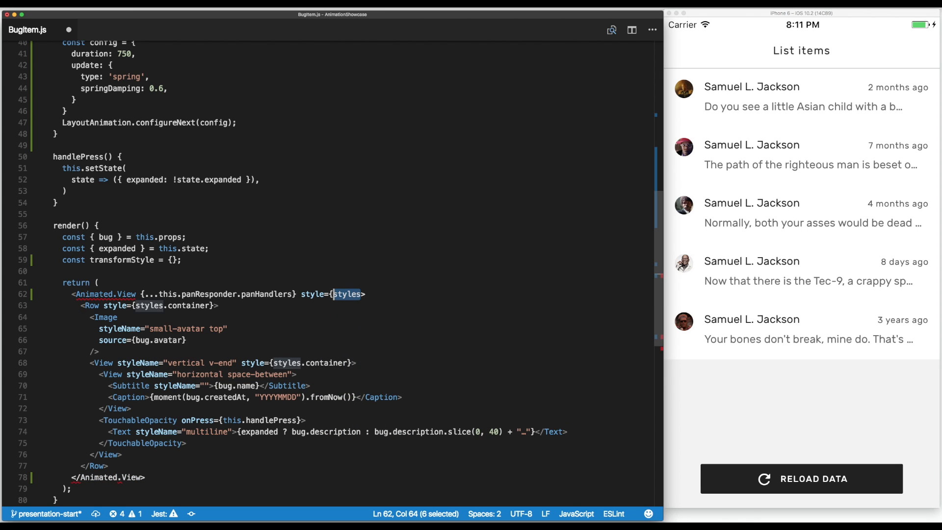
type("transformStyle{")
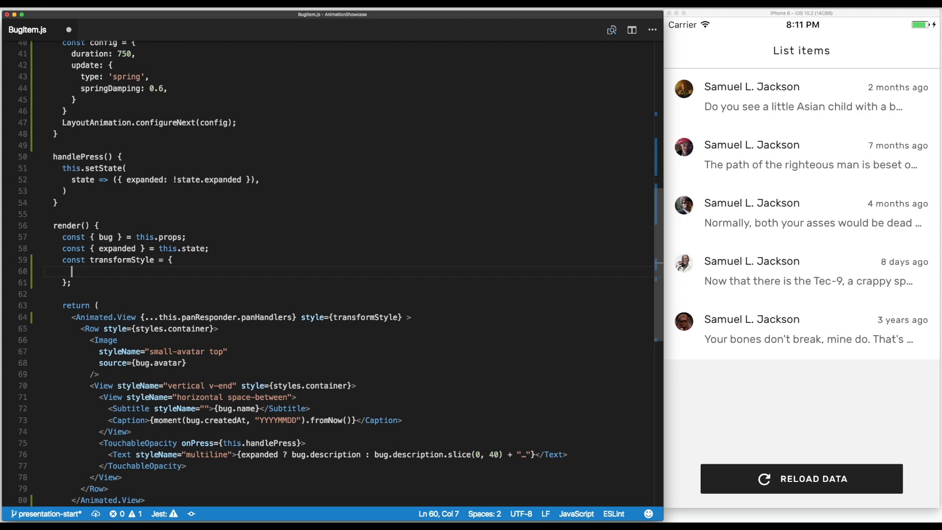
type("transform: [")
type("{ ")
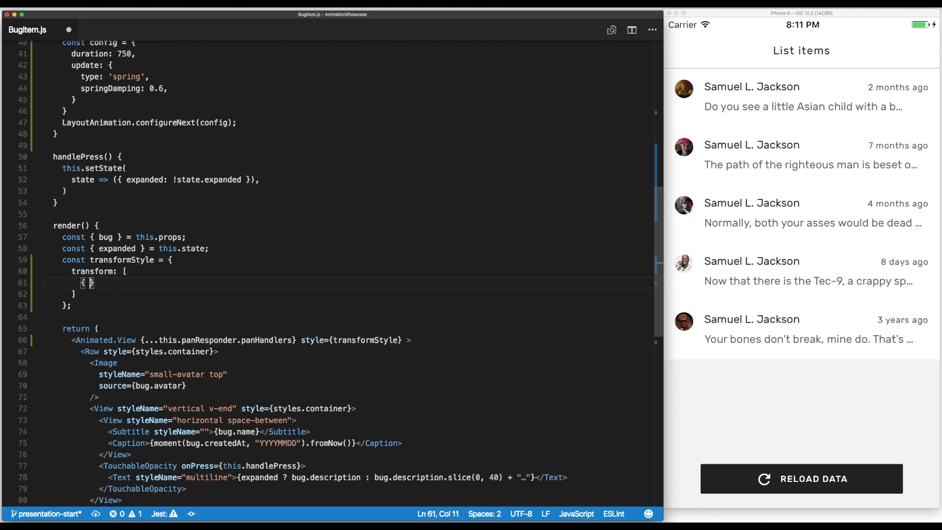
type("translateX:")
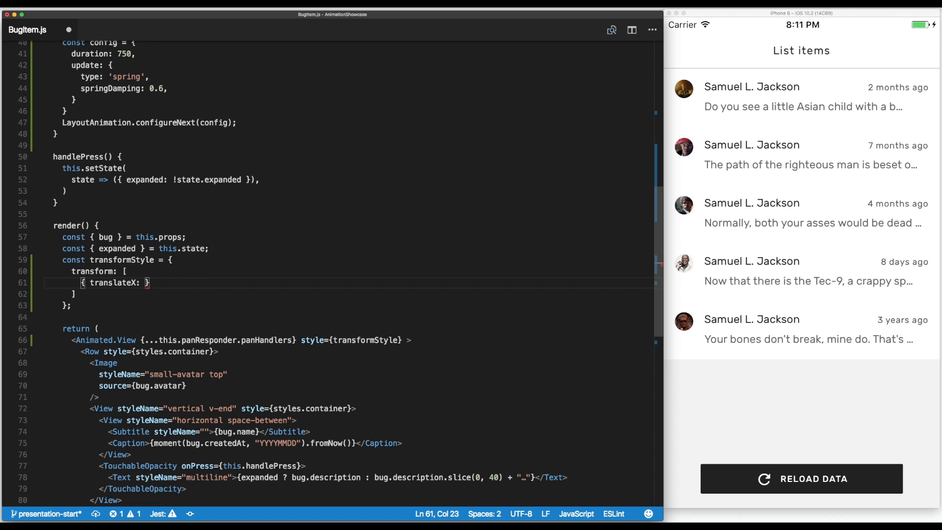
type("this")
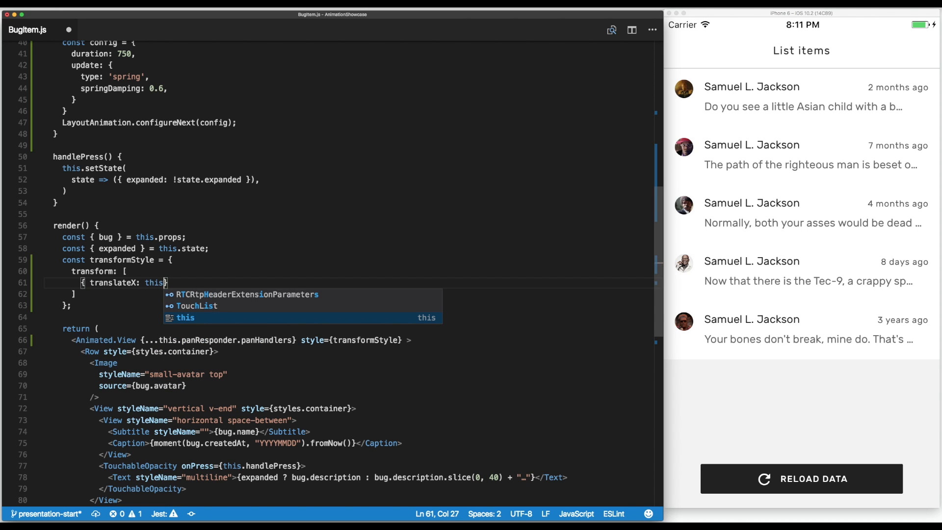
type("slideOffset")
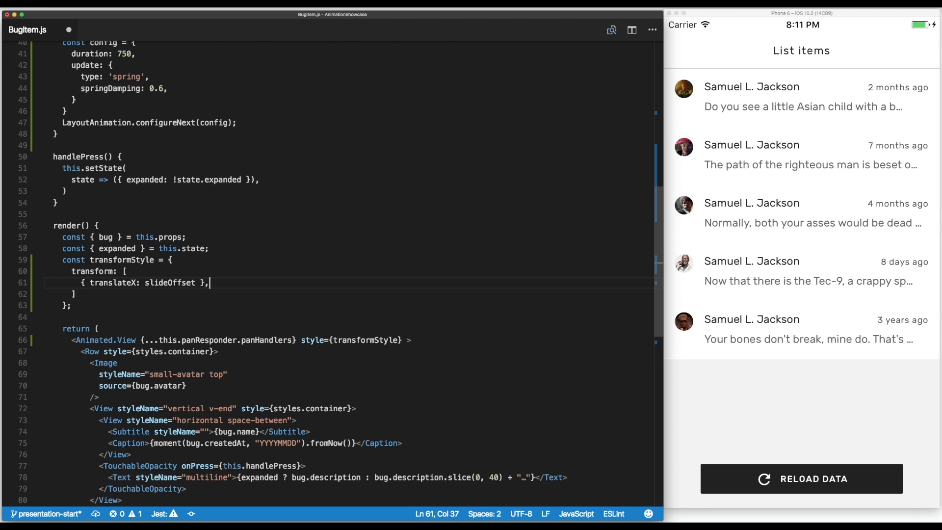
- Destructure slideOffset alongside expanded from this.state in render and reload the app
left_click(149, 248)
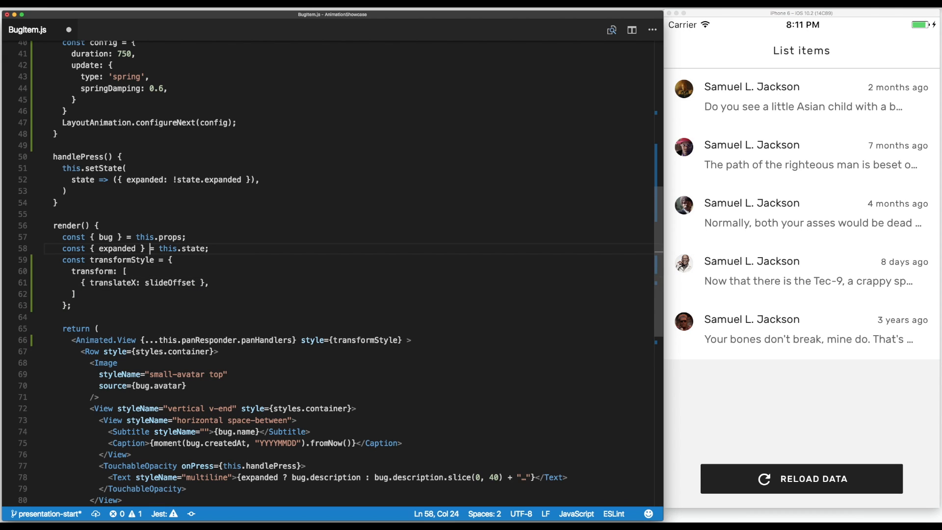
type("slideOffset")
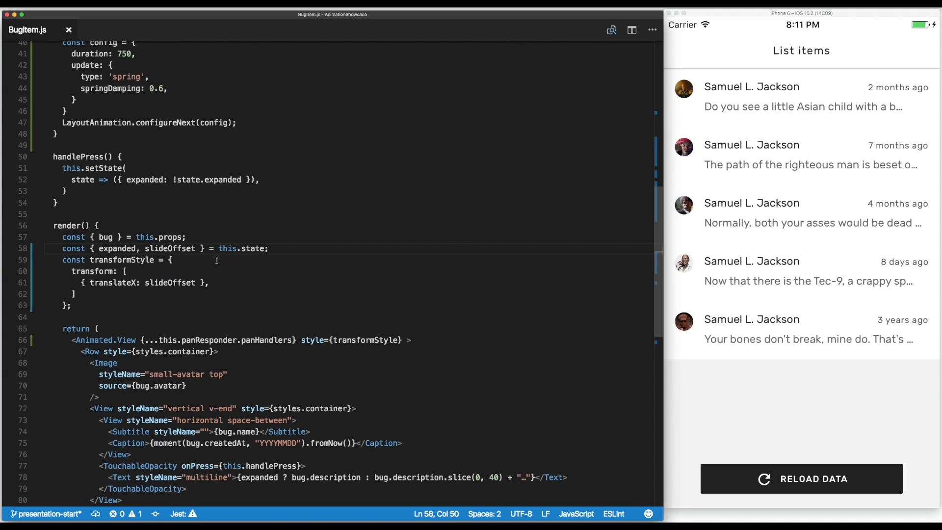
left_click(801, 479)
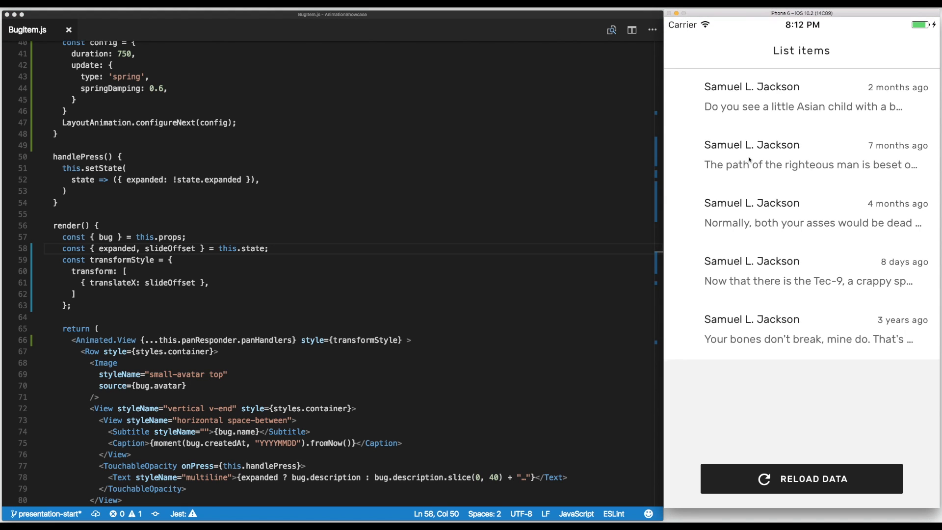
- Drag the second list row in the simulator to confirm it slides with the finger
left_click(802, 479)
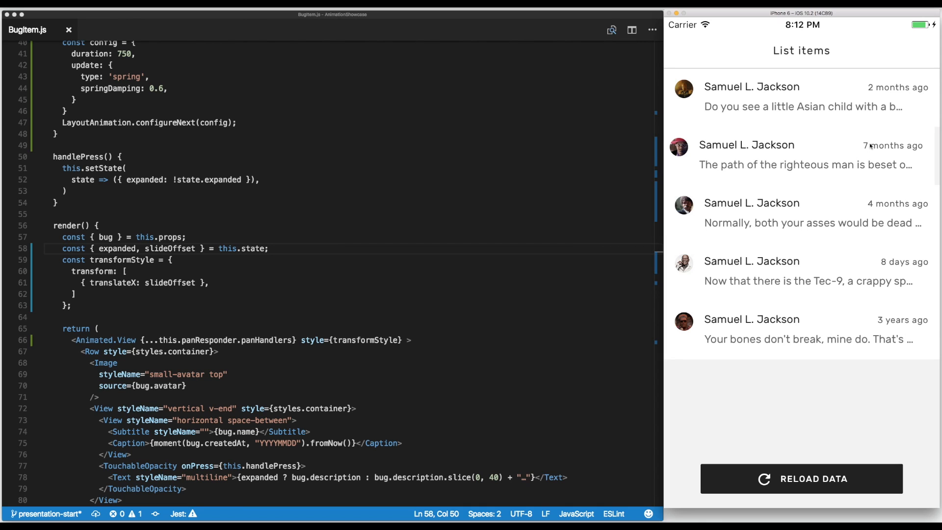
mouse_move(738, 146)
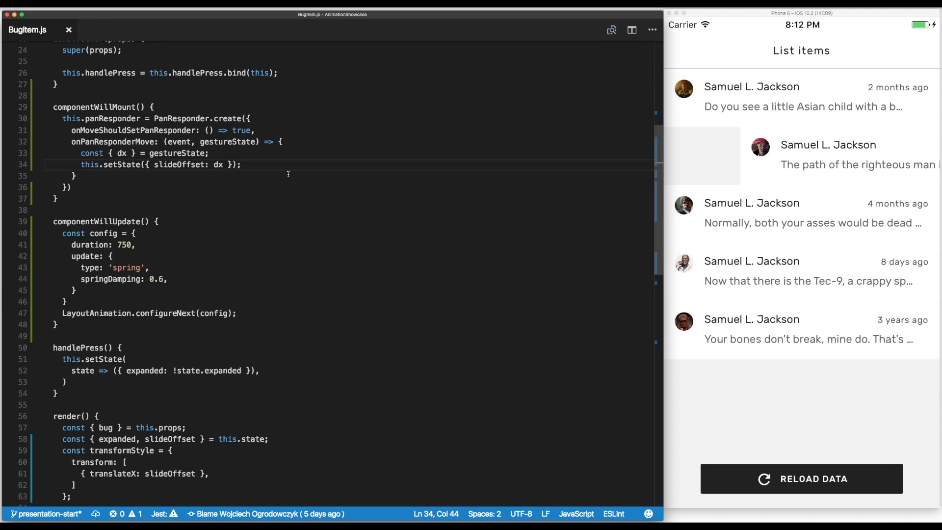
scroll("up", 3)
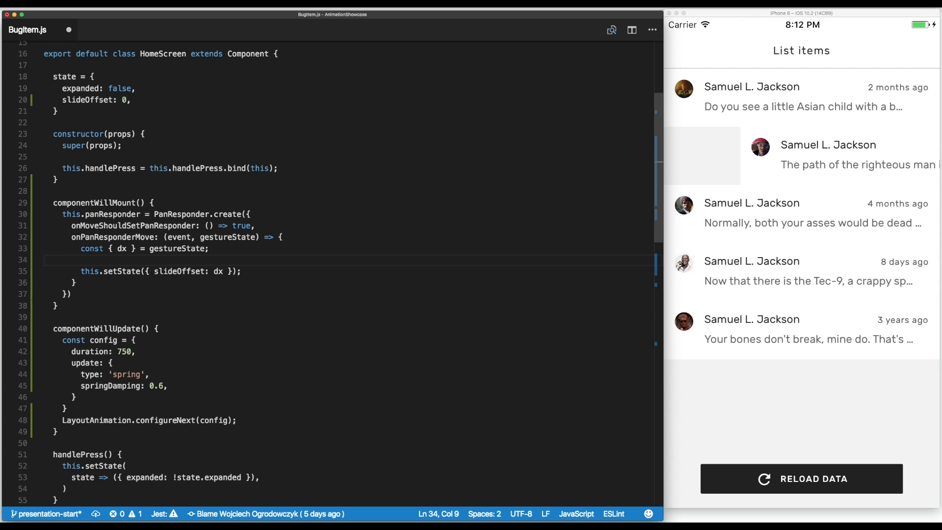
- Return null from the move handler when dx is below 0, then test the left-drag block
type("if")
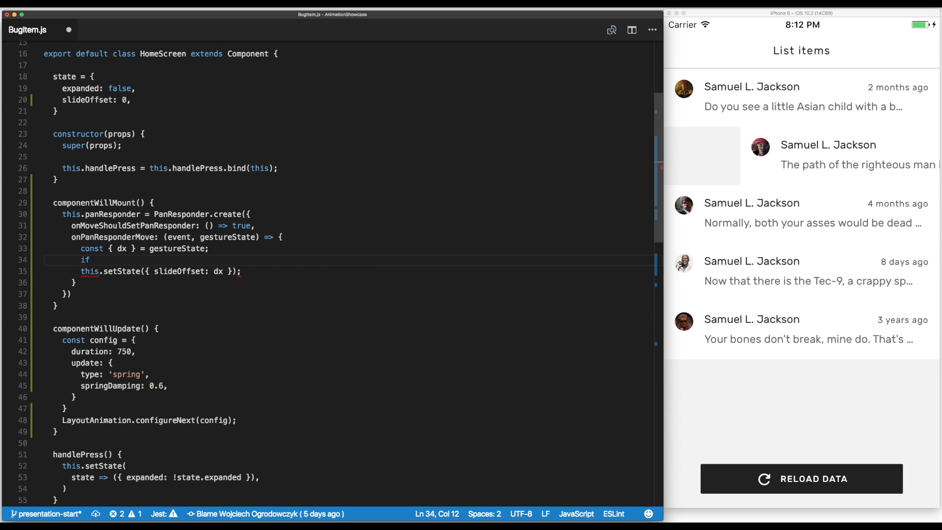
type("(")
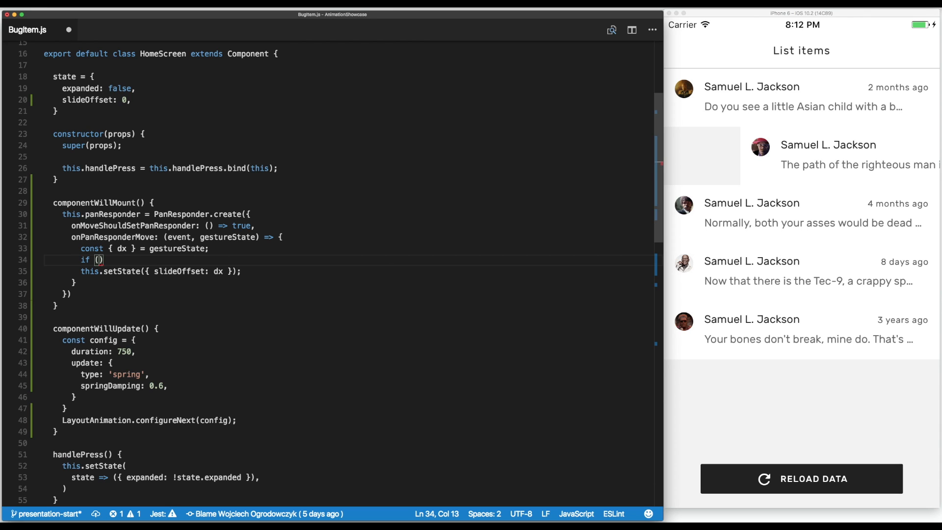
type("dx <")
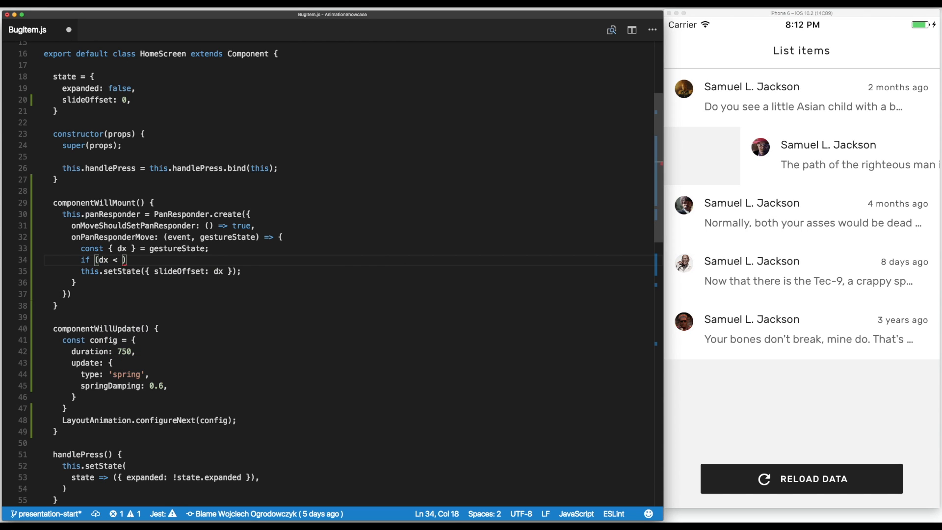
type("0")
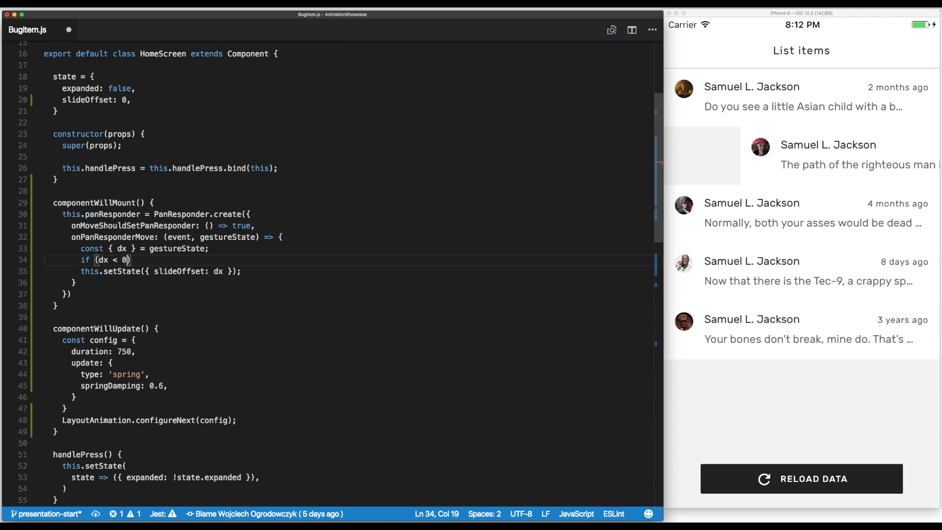
type("return n")
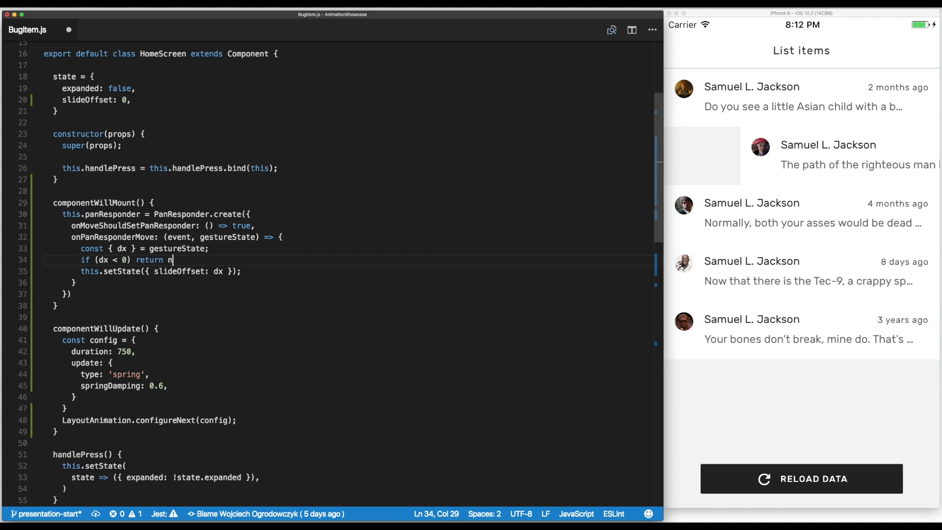
type("ull;")
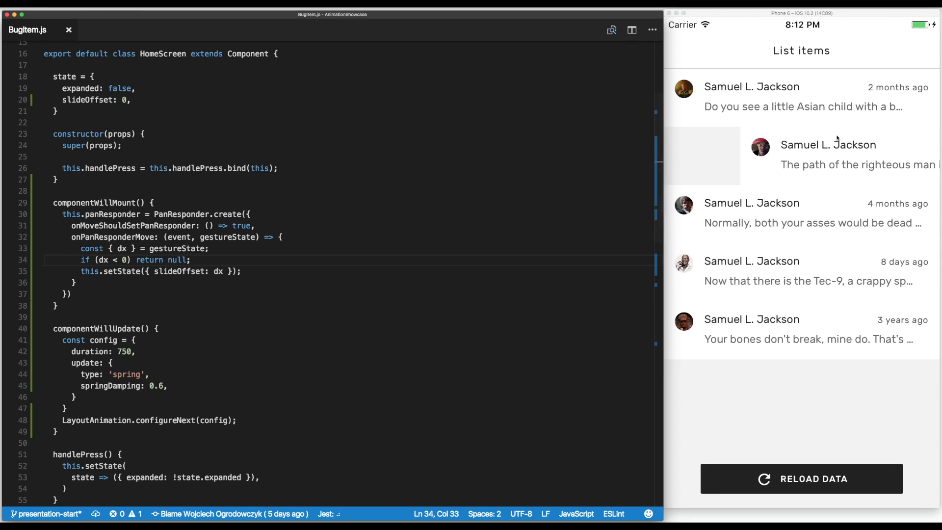
left_click(801, 479)
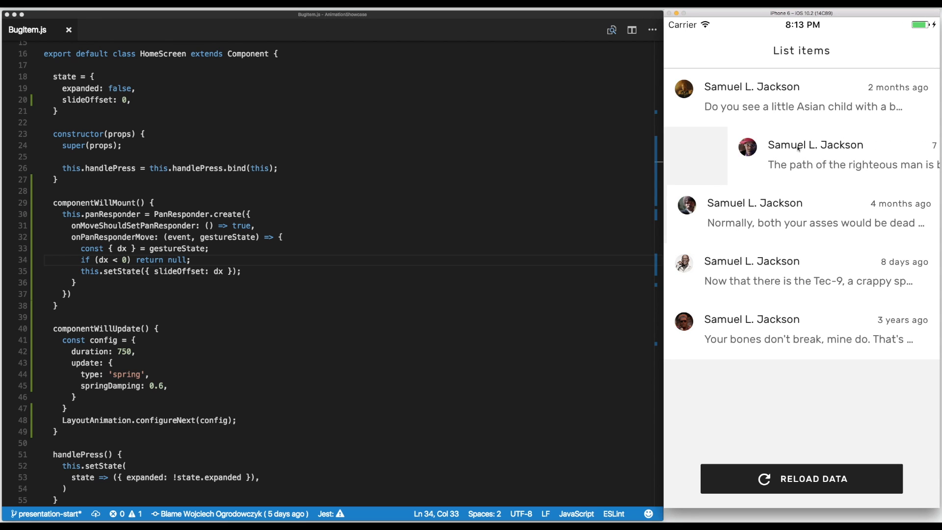
mouse_move(80, 304)
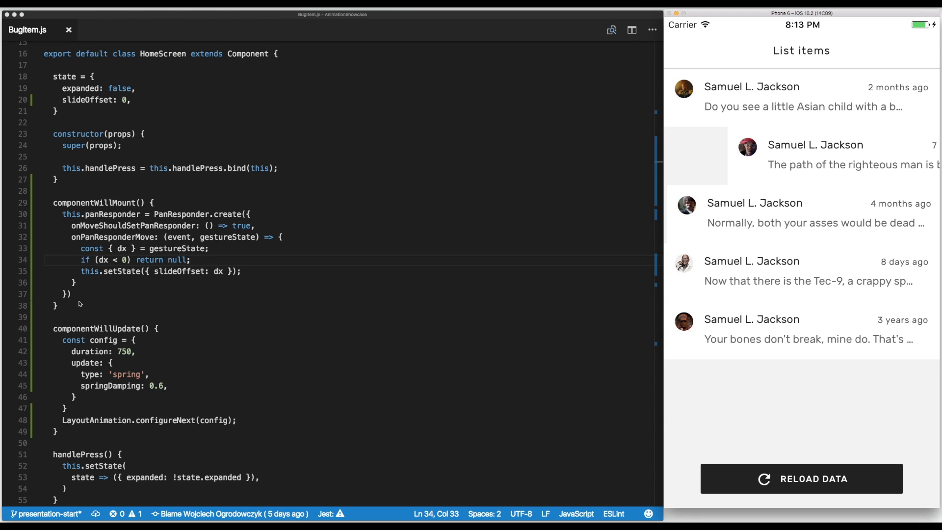
left_click(76, 283)
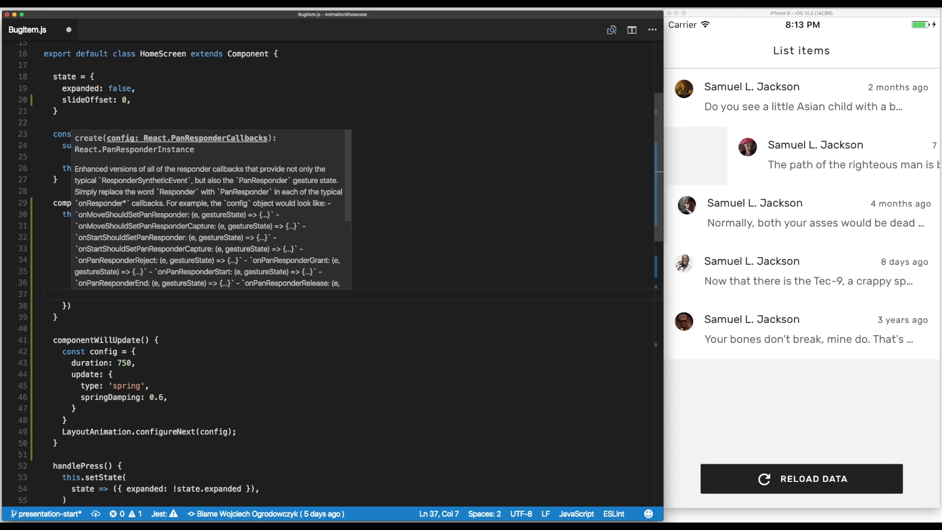
- Add an onPanResponderRelease handler destructuring dx from gestureState
type("onPanResponderRelease: (")
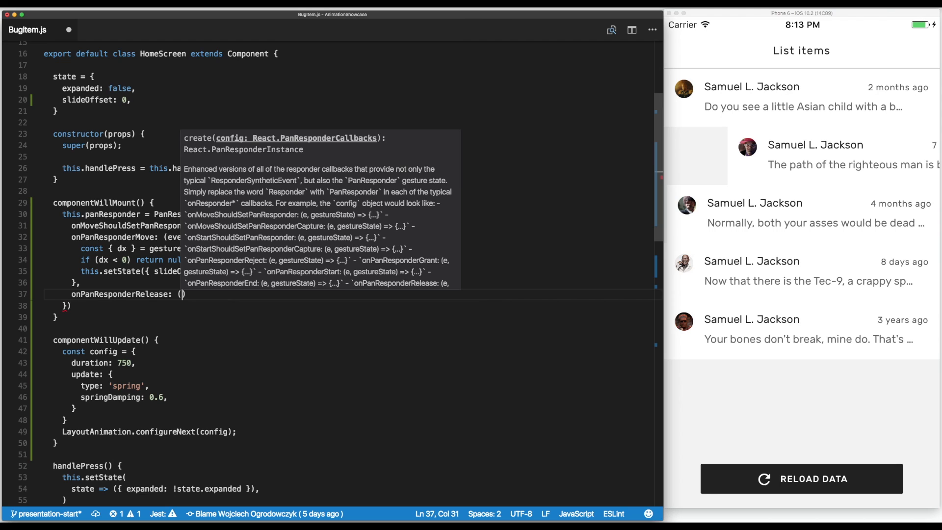
type("event, gestureState")
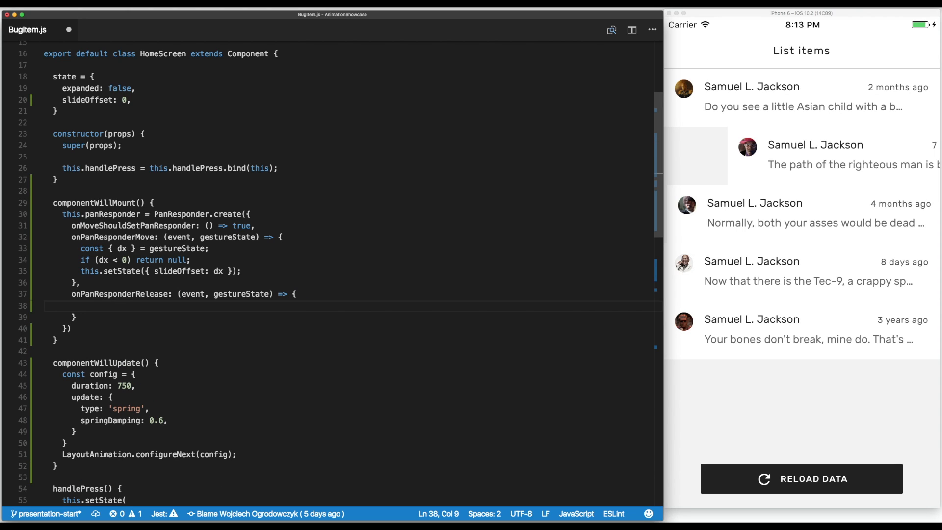
left_click(85, 259)
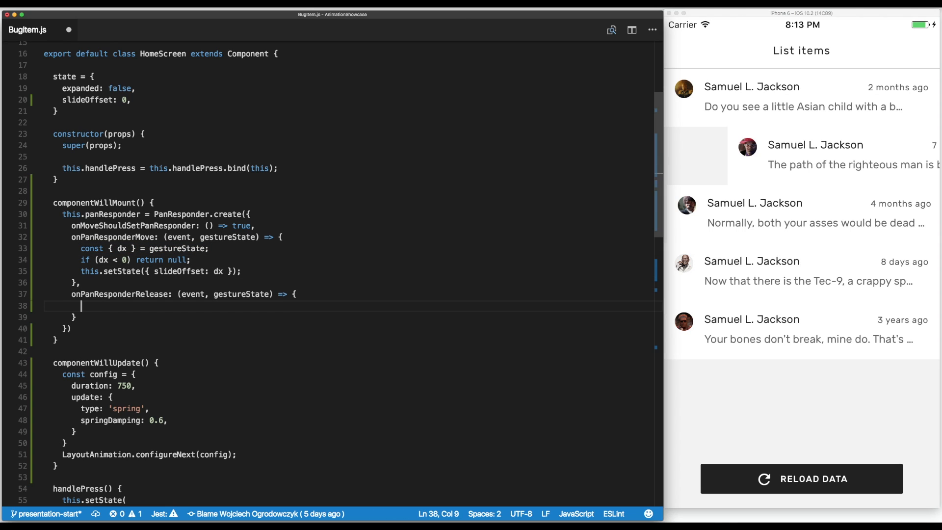
type("const { dx } = gestureState;")
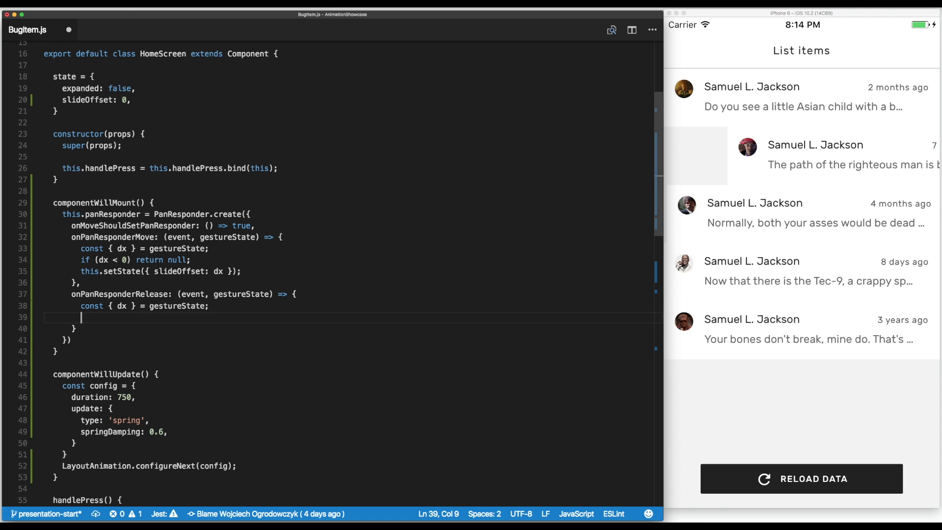
- Reset slideOffset via setState when dx is under 100
type("if (")
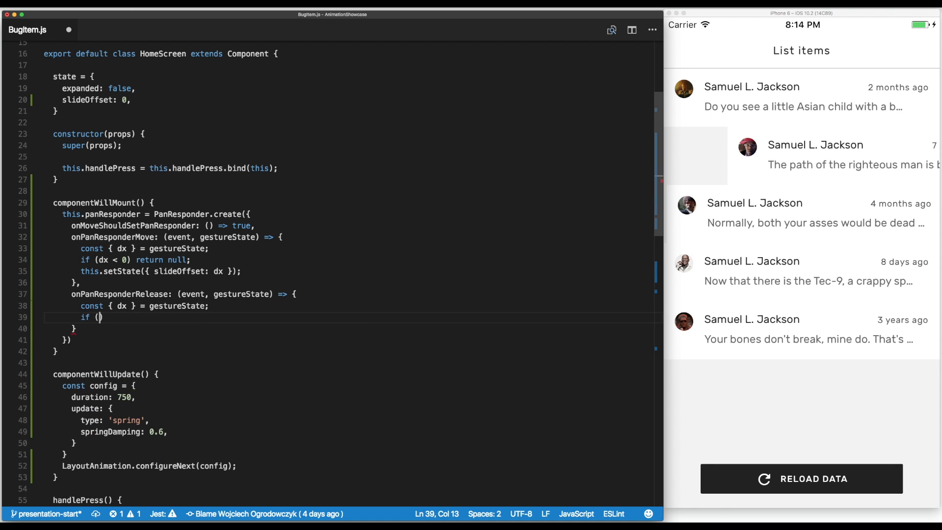
type("dx <")
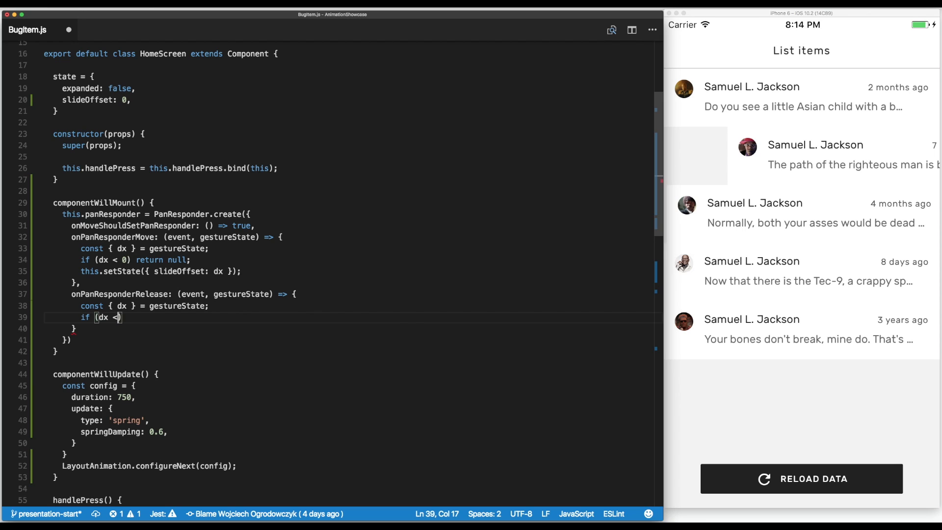
type("100")
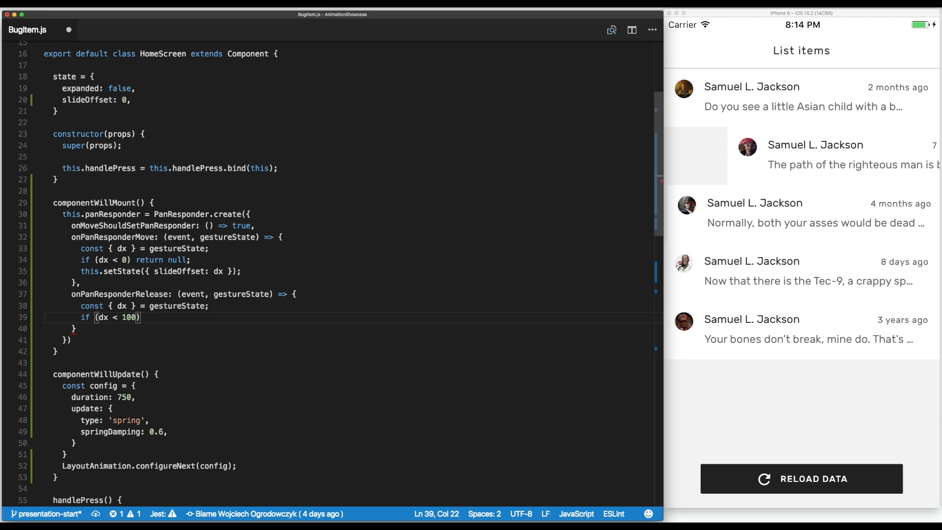
type("this.setState({")
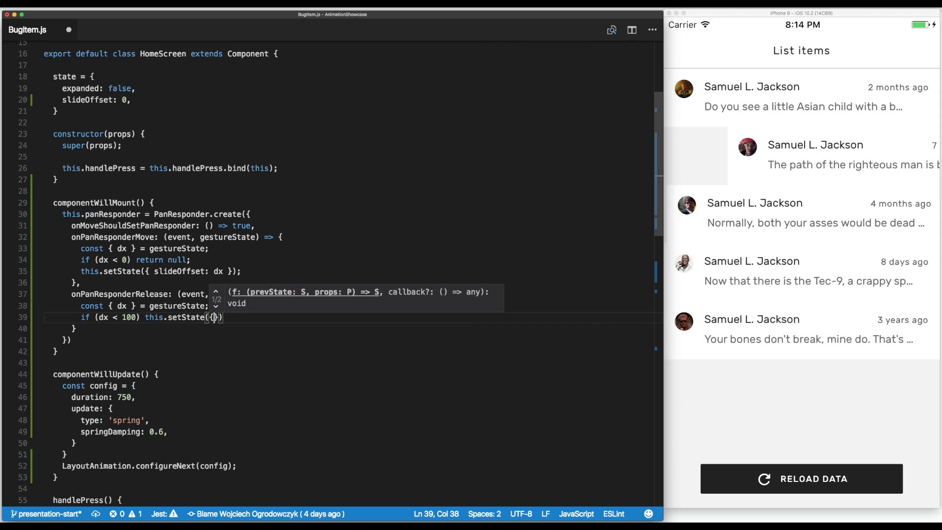
type("slideOffset: 0")
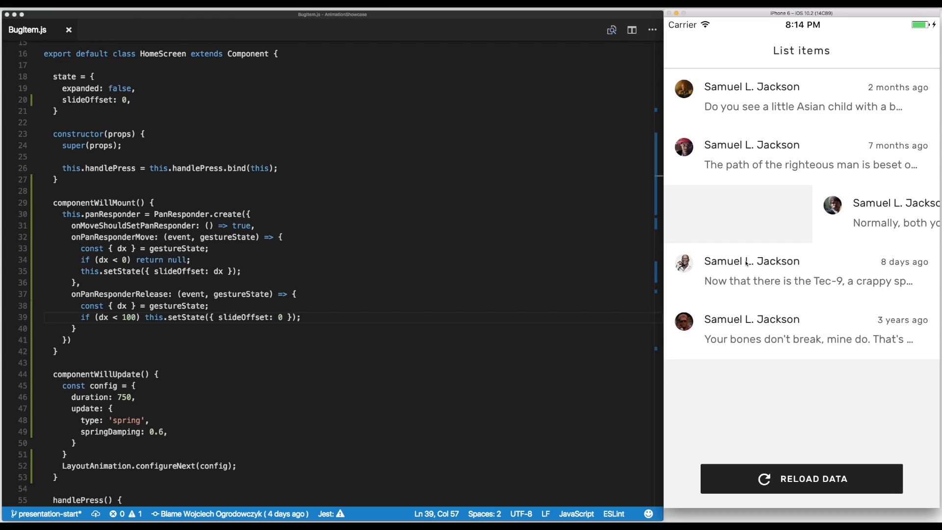
mouse_move(325, 328)
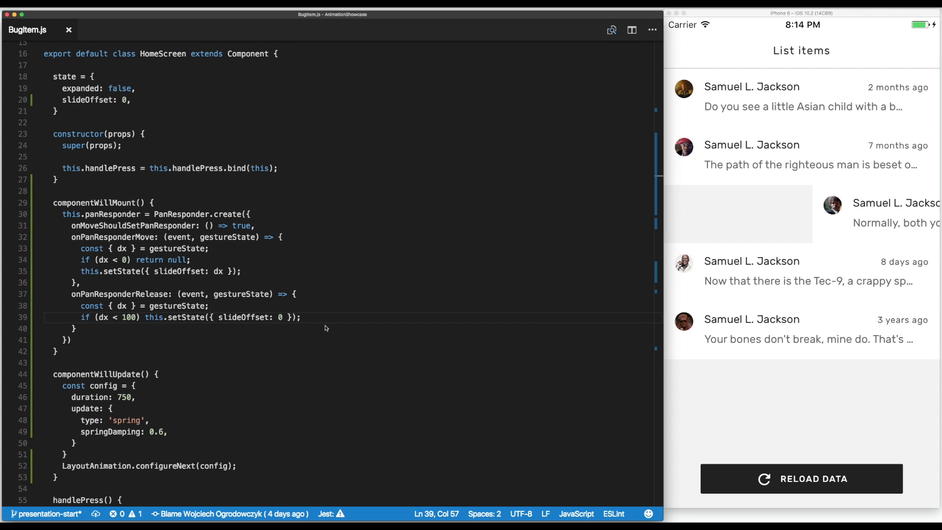
mouse_move(730, 146)
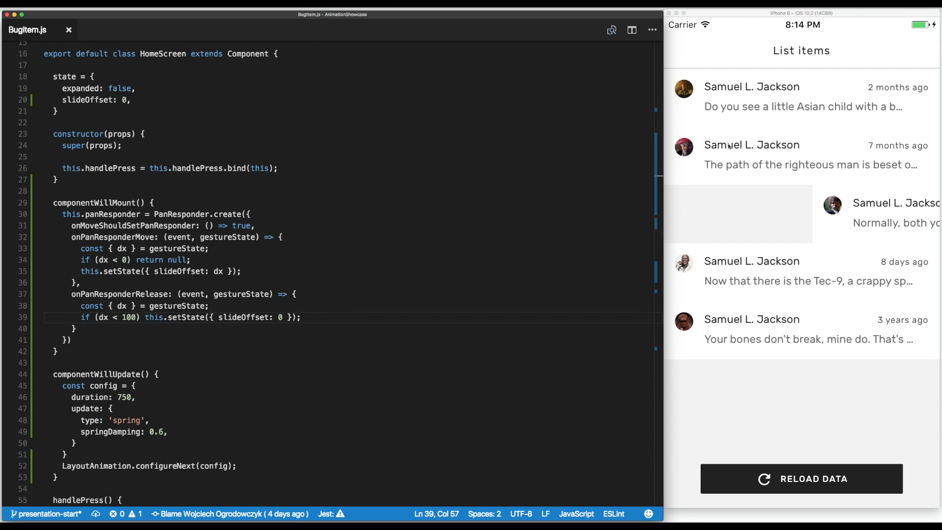
mouse_move(750, 150)
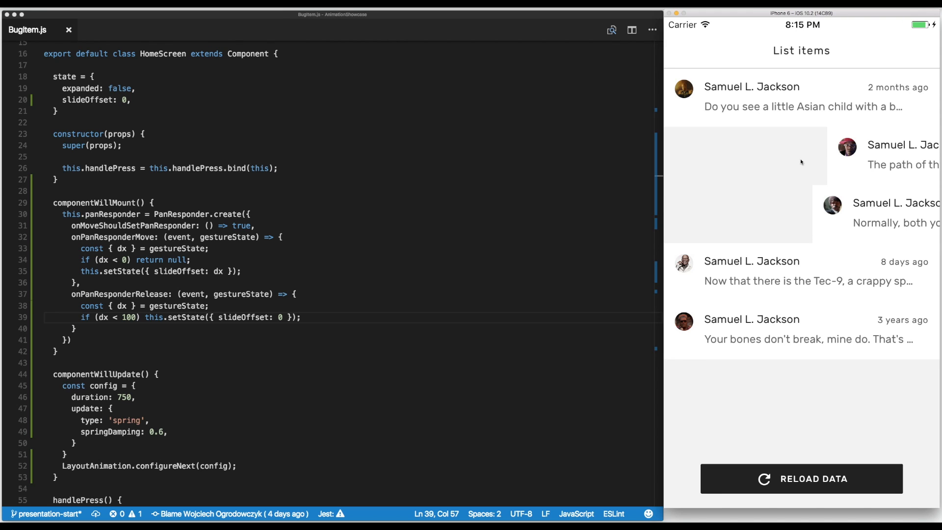
mouse_move(606, 191)
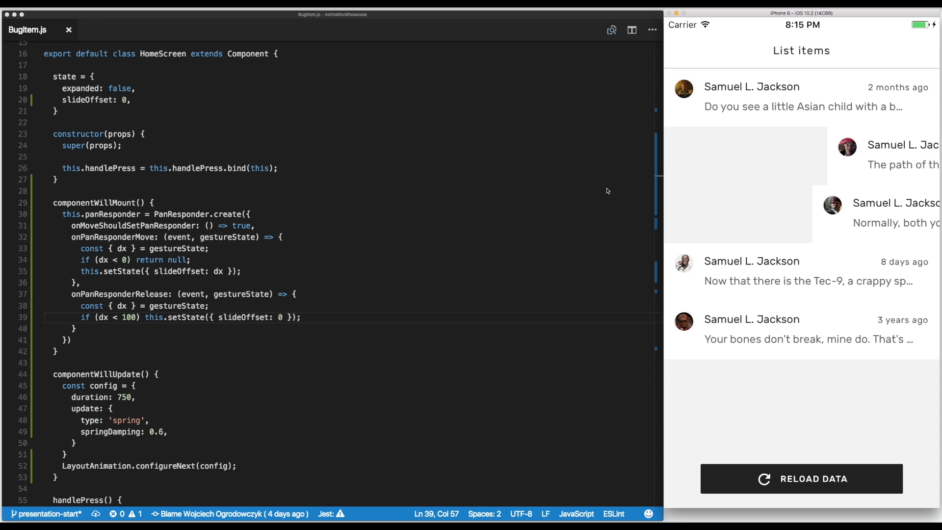